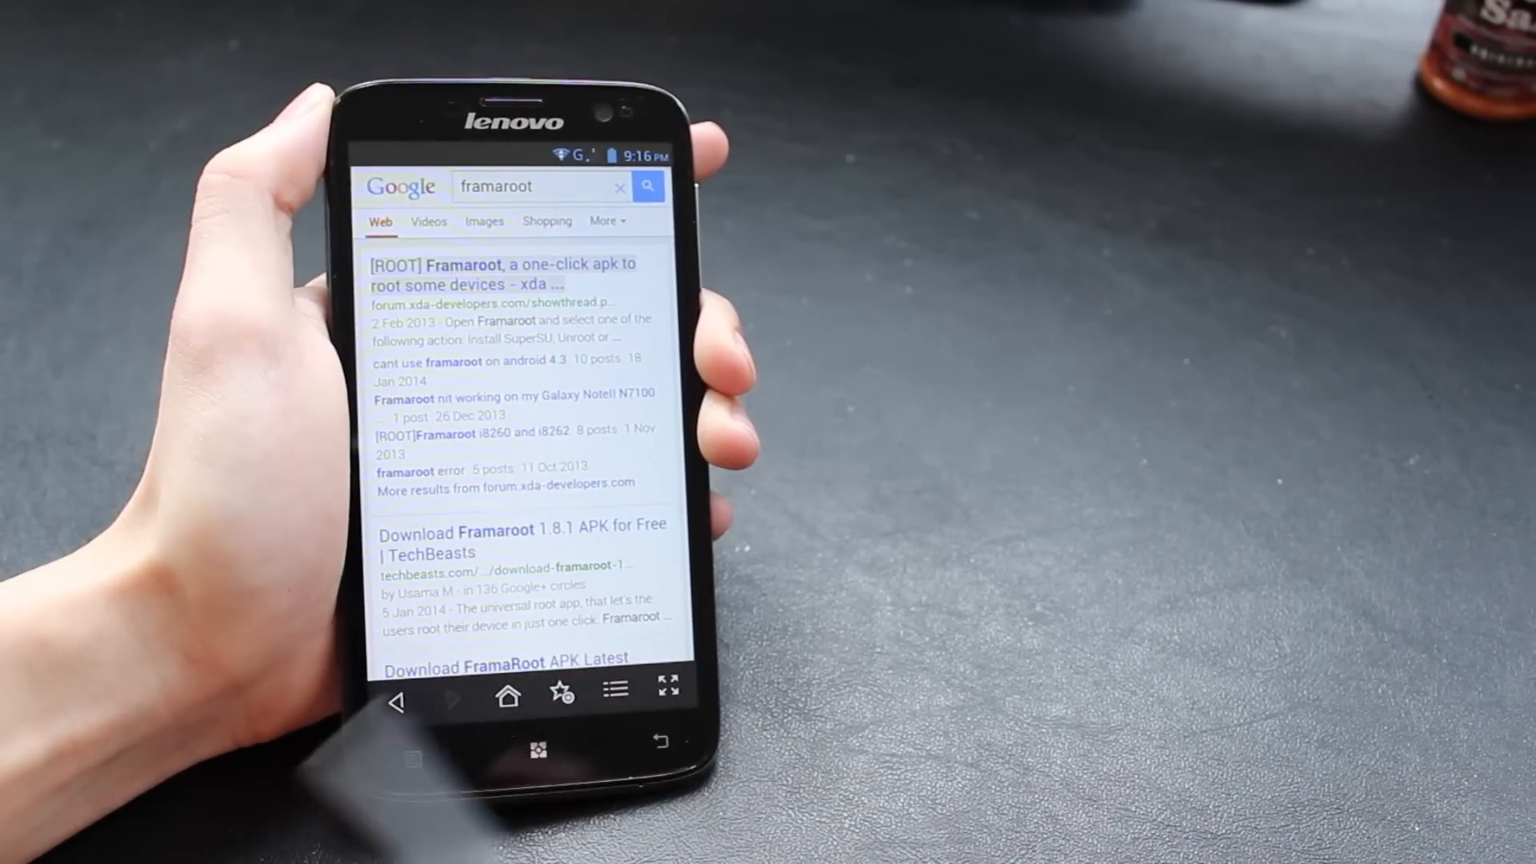
Download the latest Framaroot APK from the xda-developers [ROOT] Framaroot thread's attached files.
{"action": "left_click", "coordinate": [499, 273]}
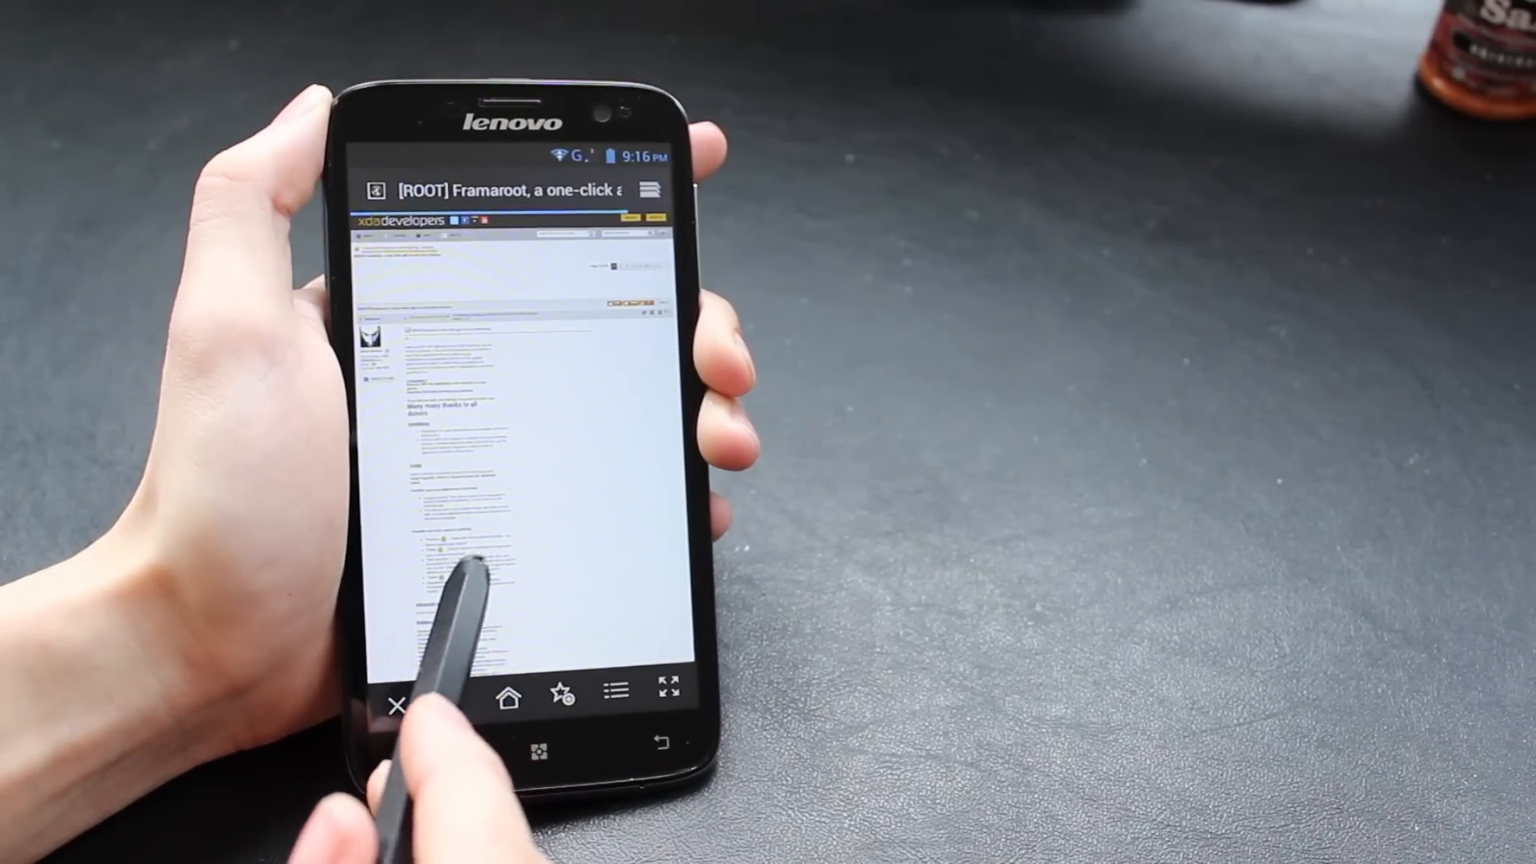
{"action": "scroll", "scroll_direction": "down", "scroll_amount": 3}
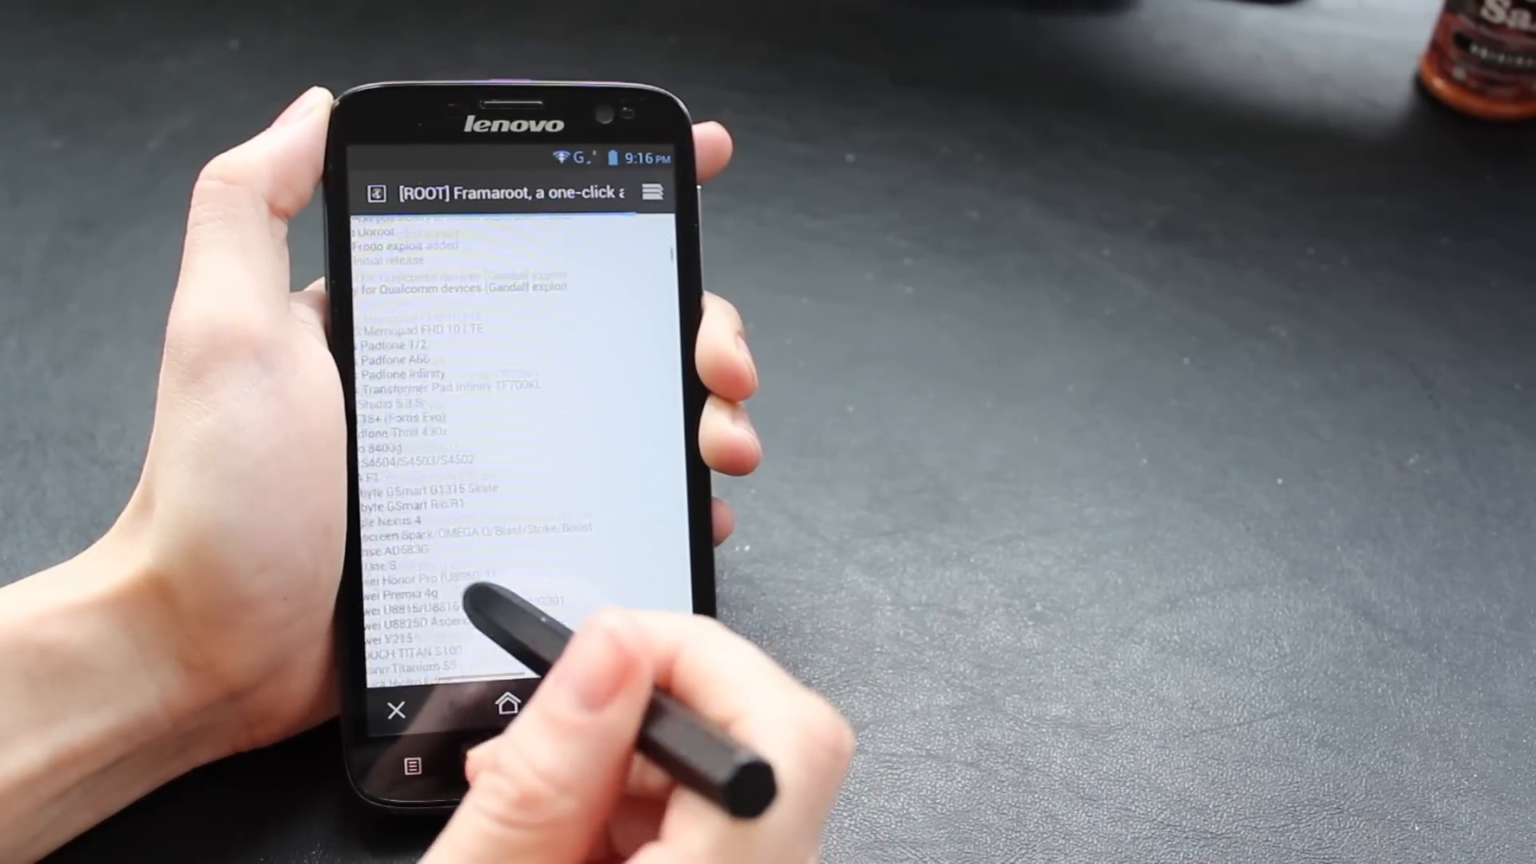
{"action": "scroll", "scroll_direction": "down", "scroll_amount": 3}
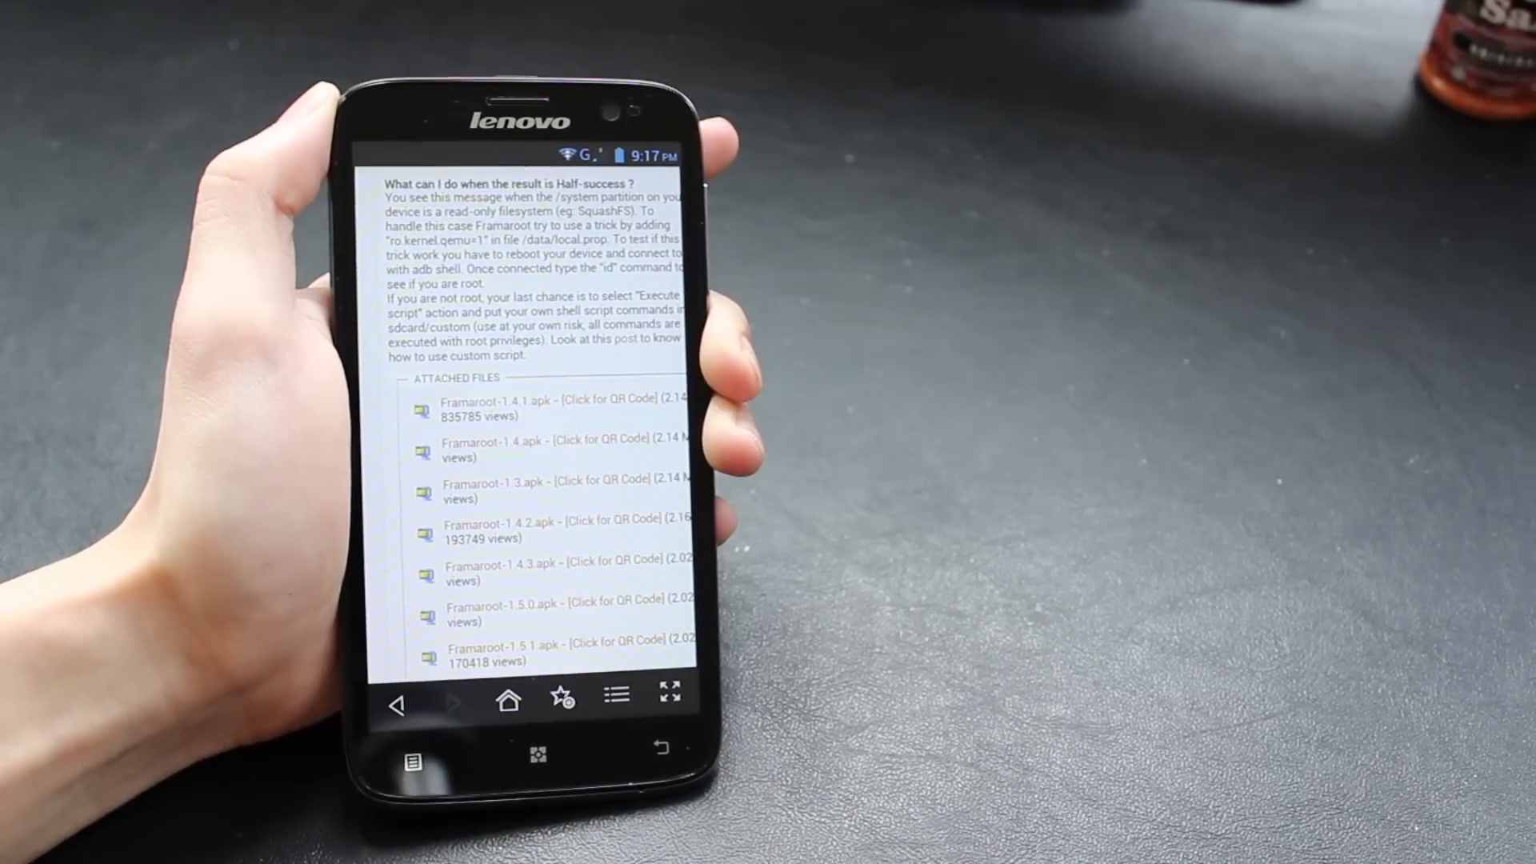
{"action": "scroll", "scroll_direction": "down", "scroll_amount": 3}
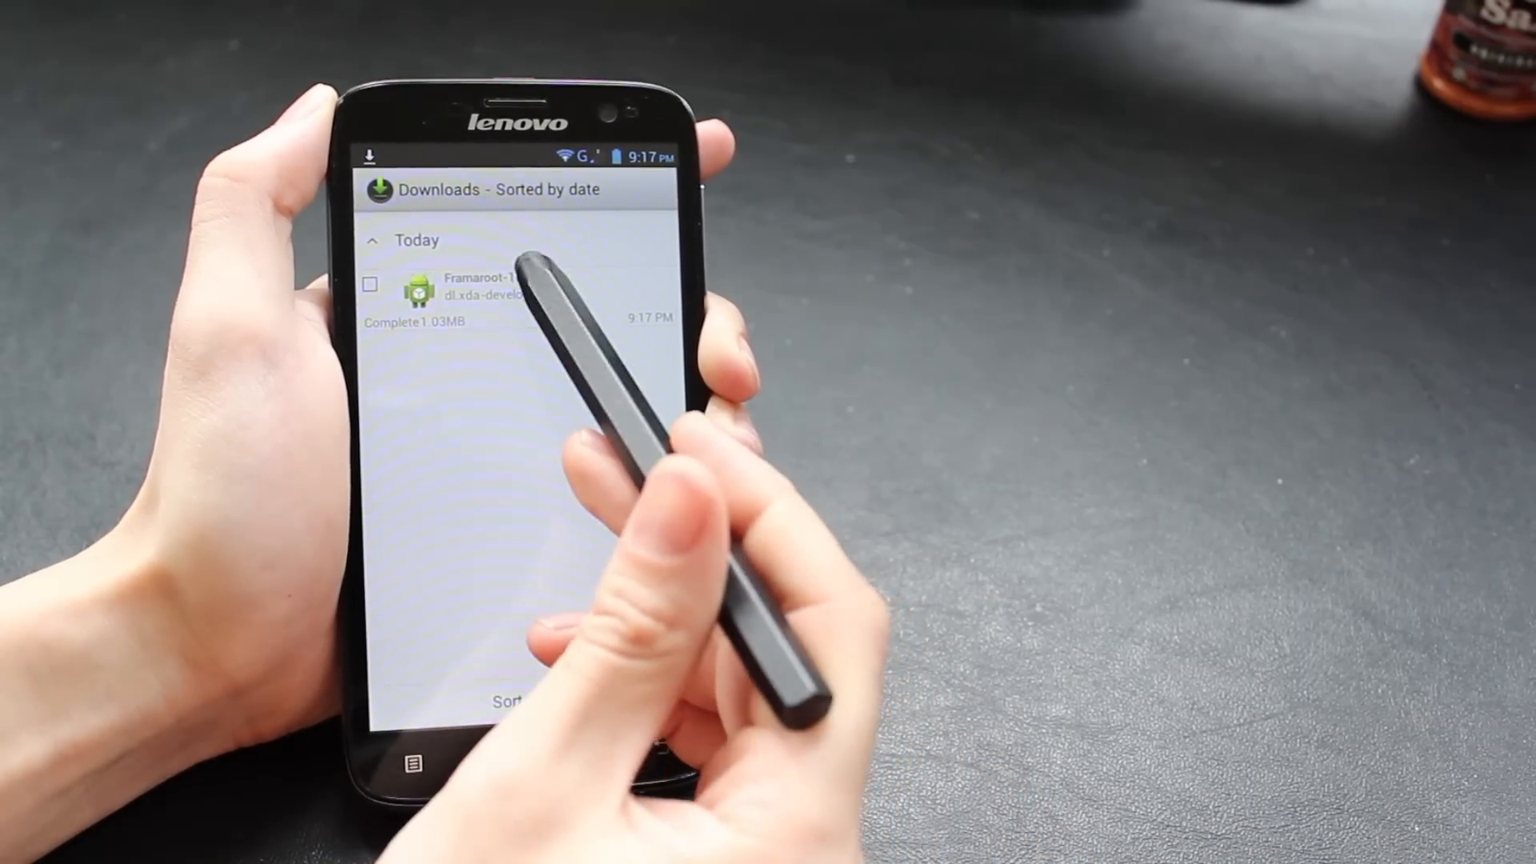
Dismiss the blocked-install warning for the Framaroot APK and go to the phone's Settings.
{"action": "left_click", "coordinate": [441, 289]}
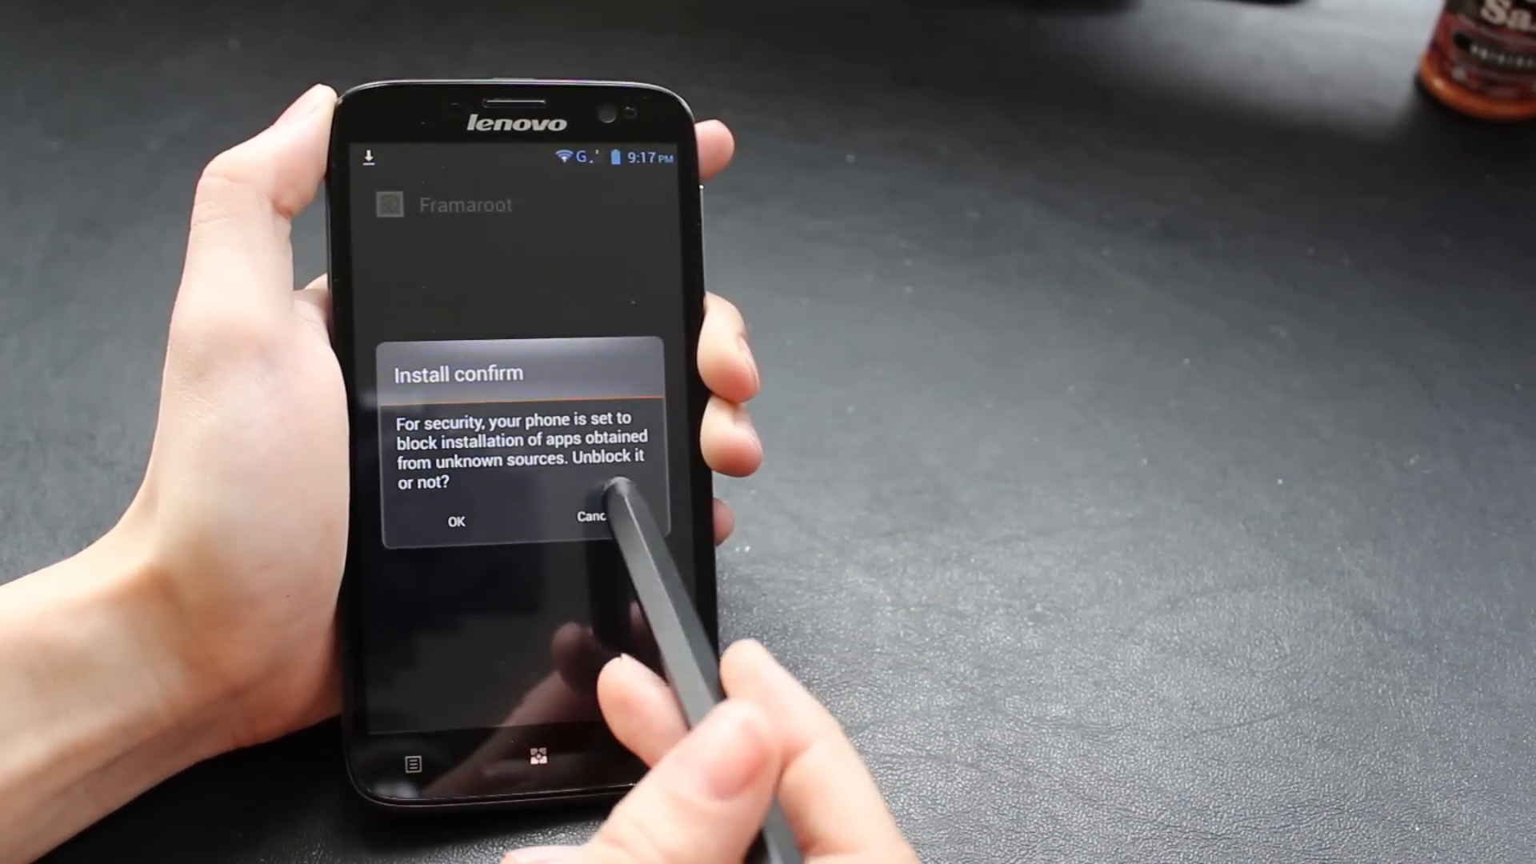
{"action": "left_click", "coordinate": [455, 520]}
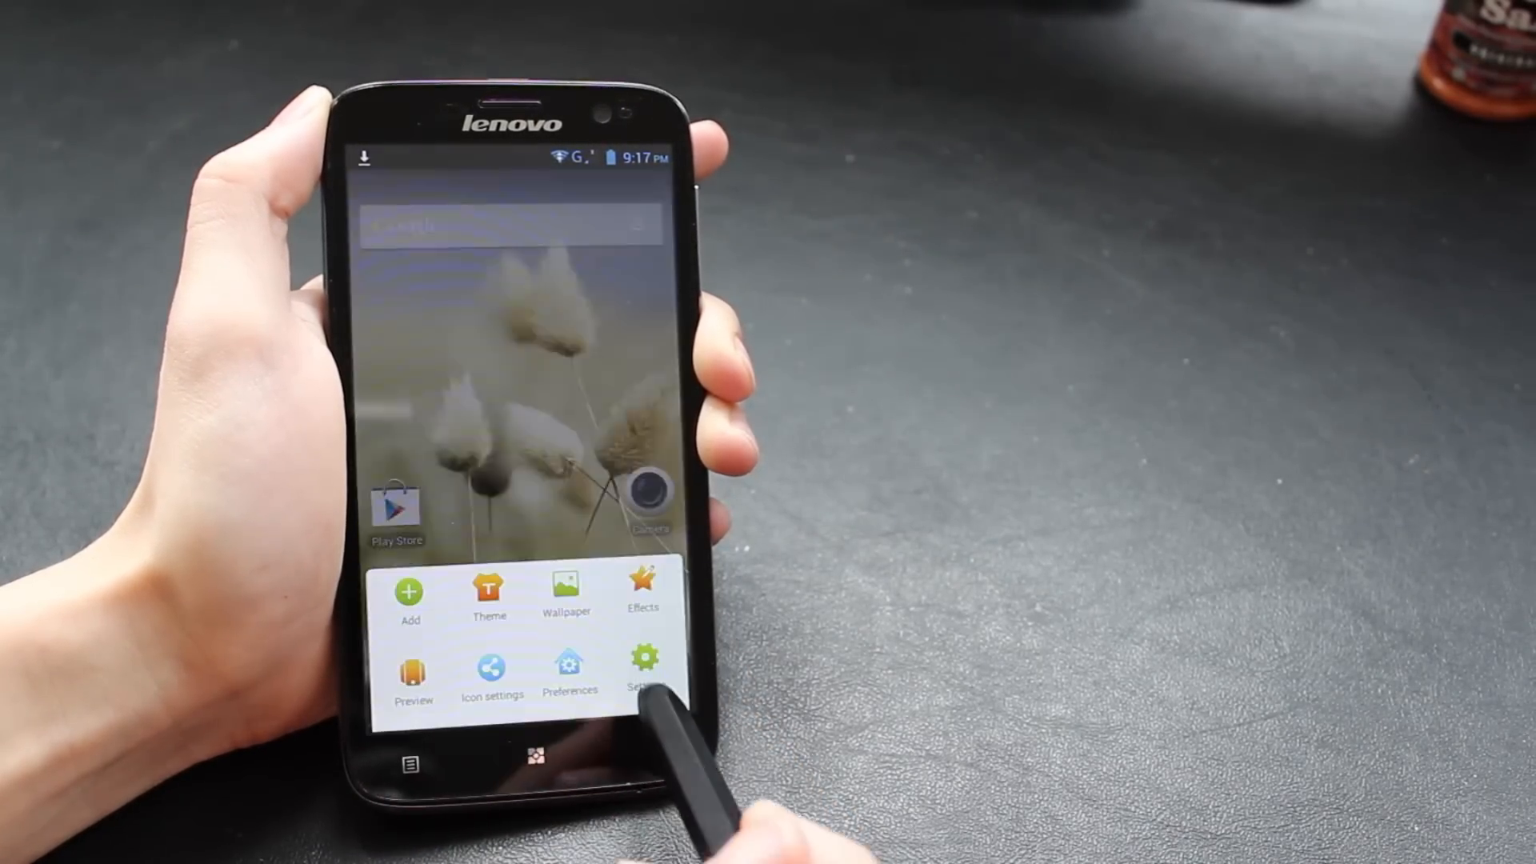
{"action": "left_click", "coordinate": [643, 667]}
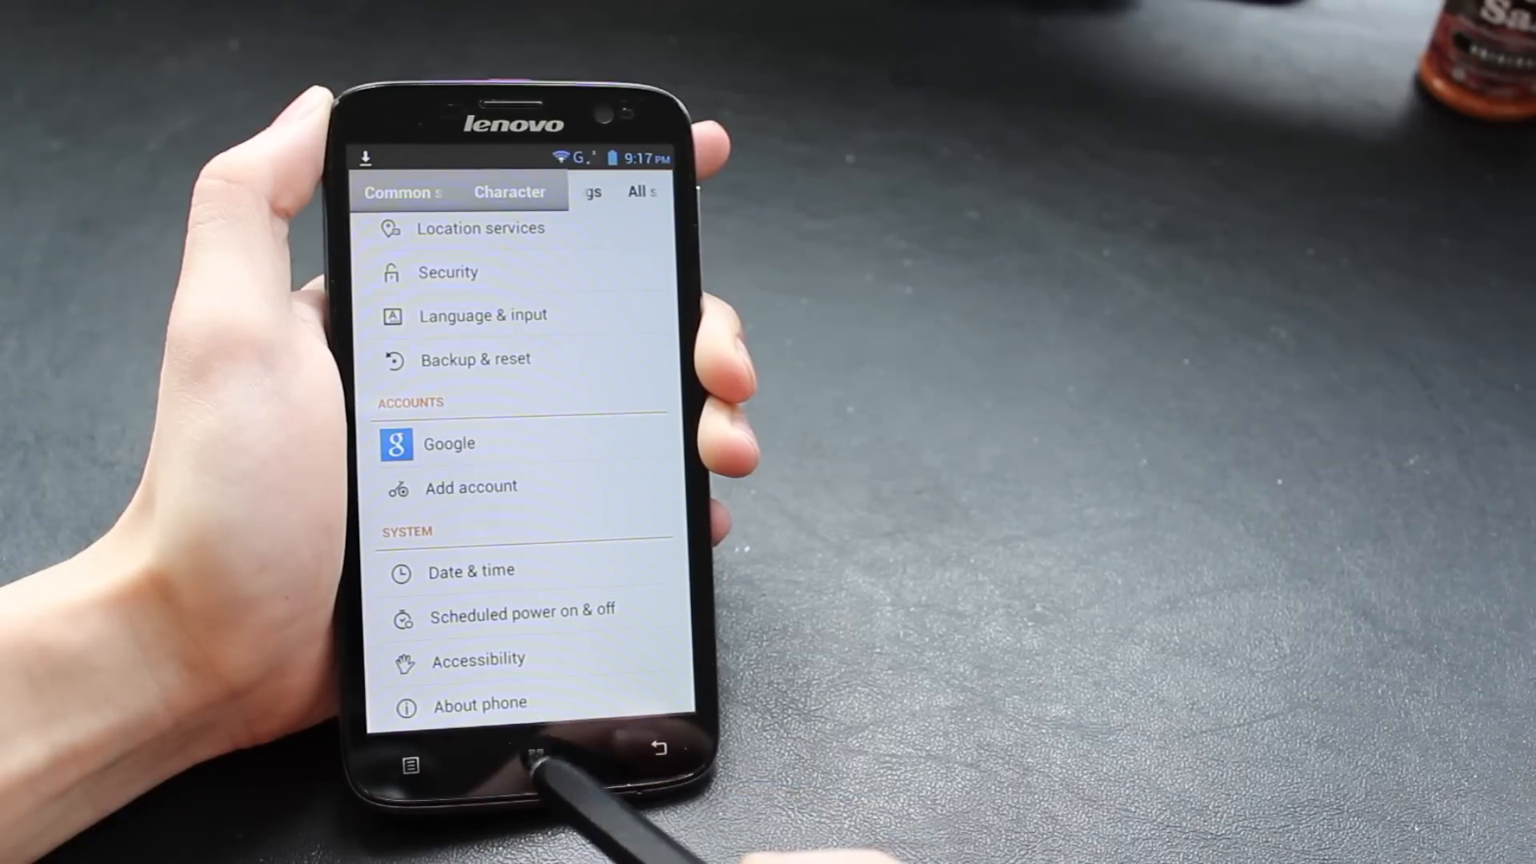
In Security settings, enable Unknown sources and confirm the warning.
{"action": "left_click", "coordinate": [448, 272]}
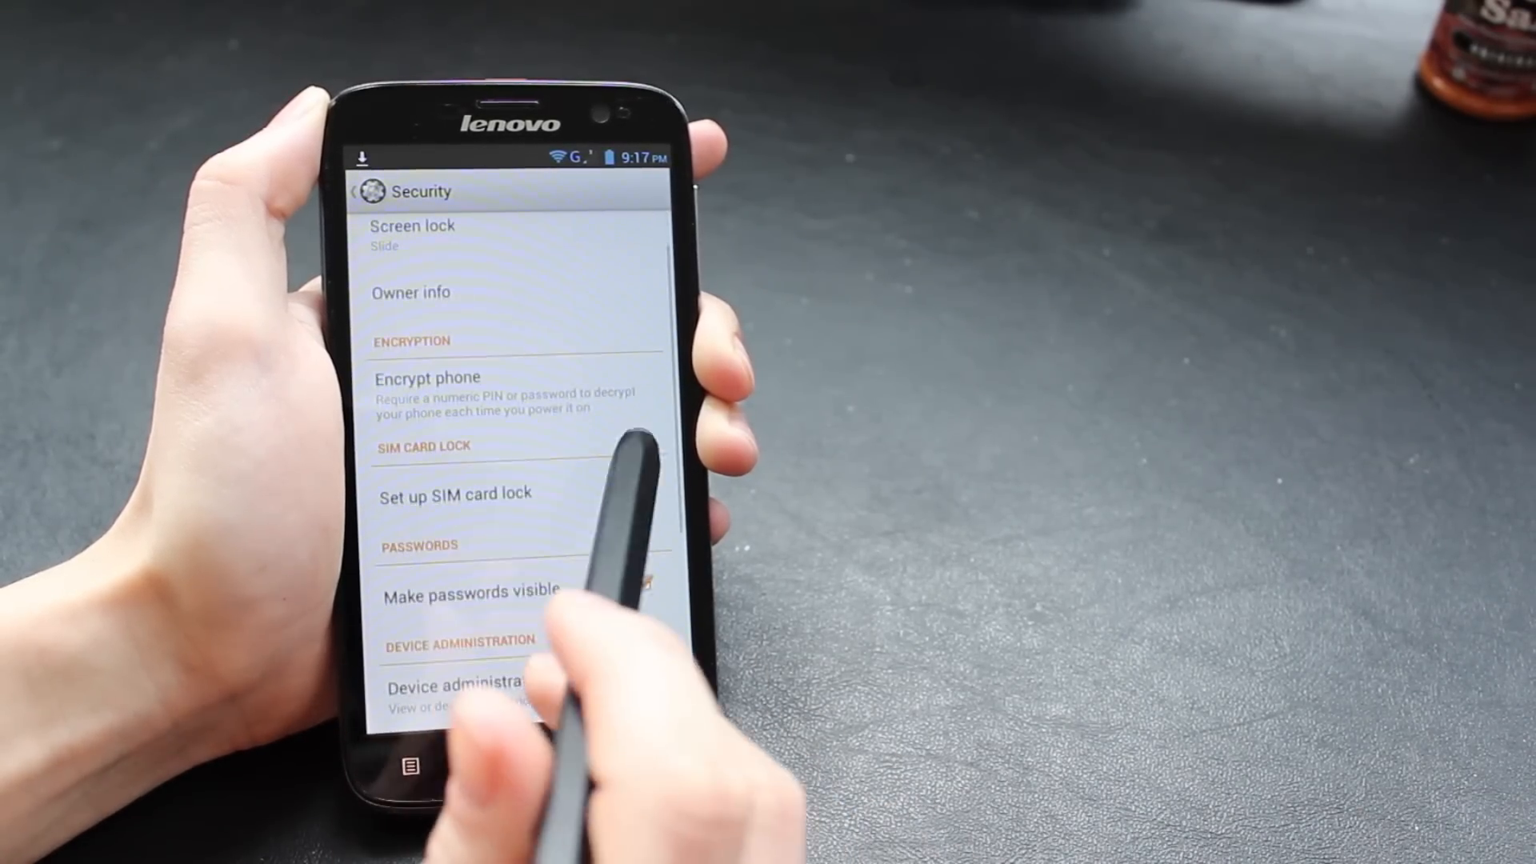
{"action": "scroll", "scroll_direction": "down", "scroll_amount": 3}
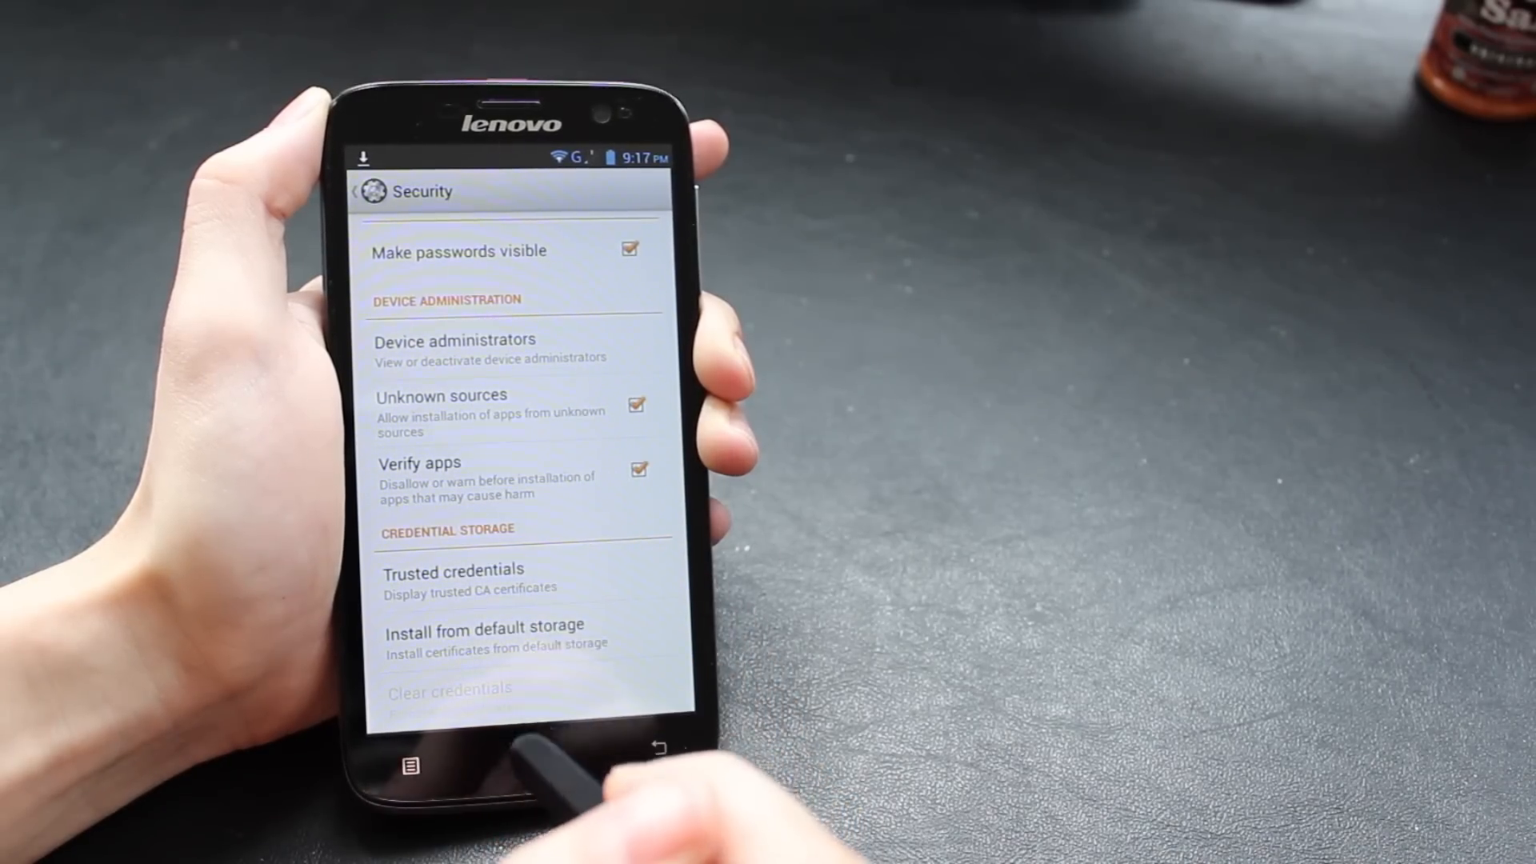
{"action": "left_click", "coordinate": [637, 405]}
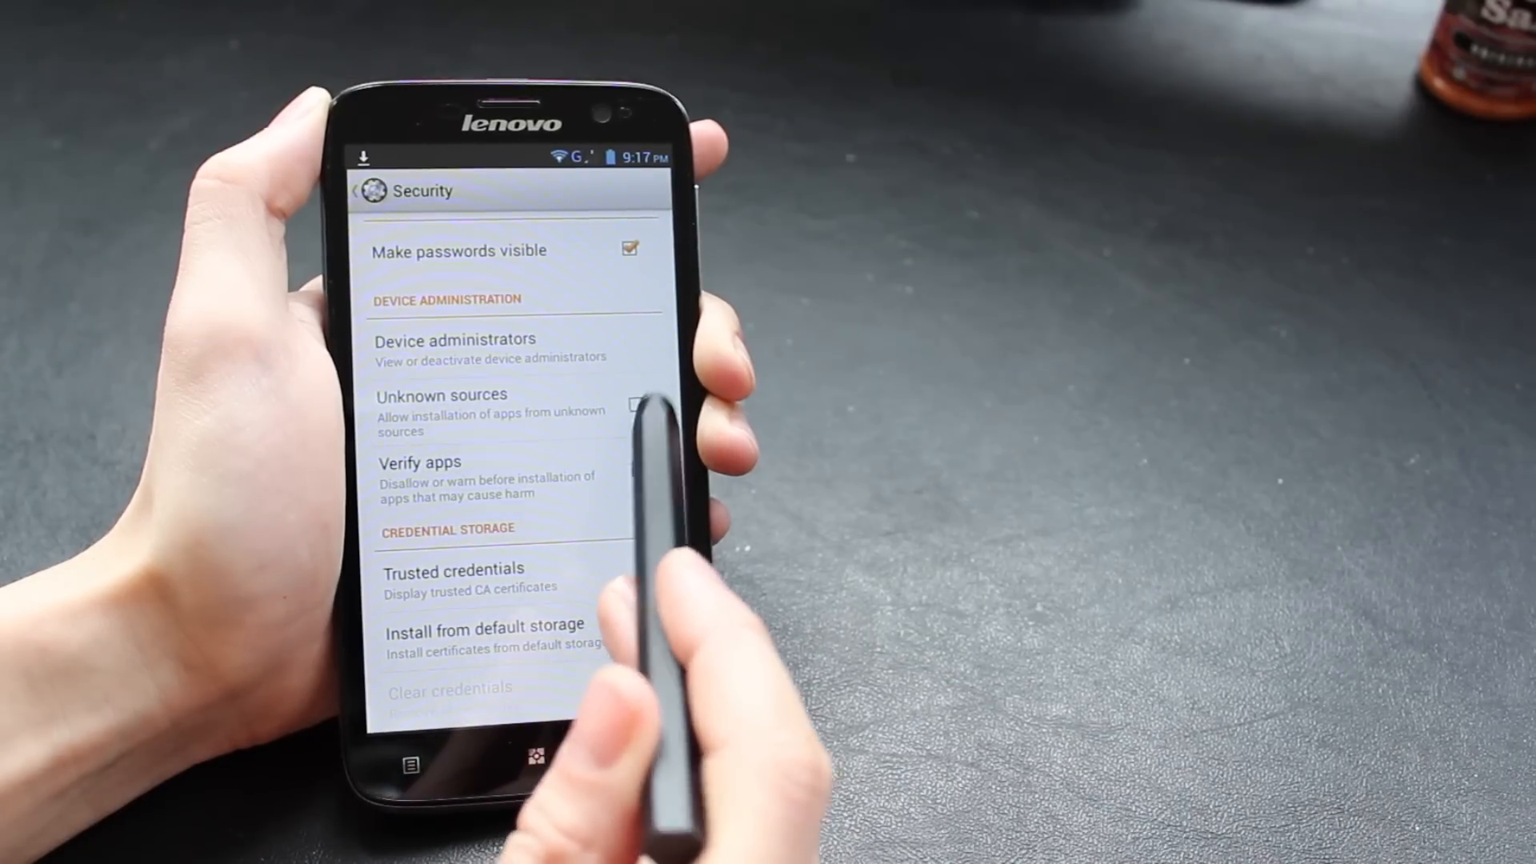
{"action": "left_click", "coordinate": [636, 406]}
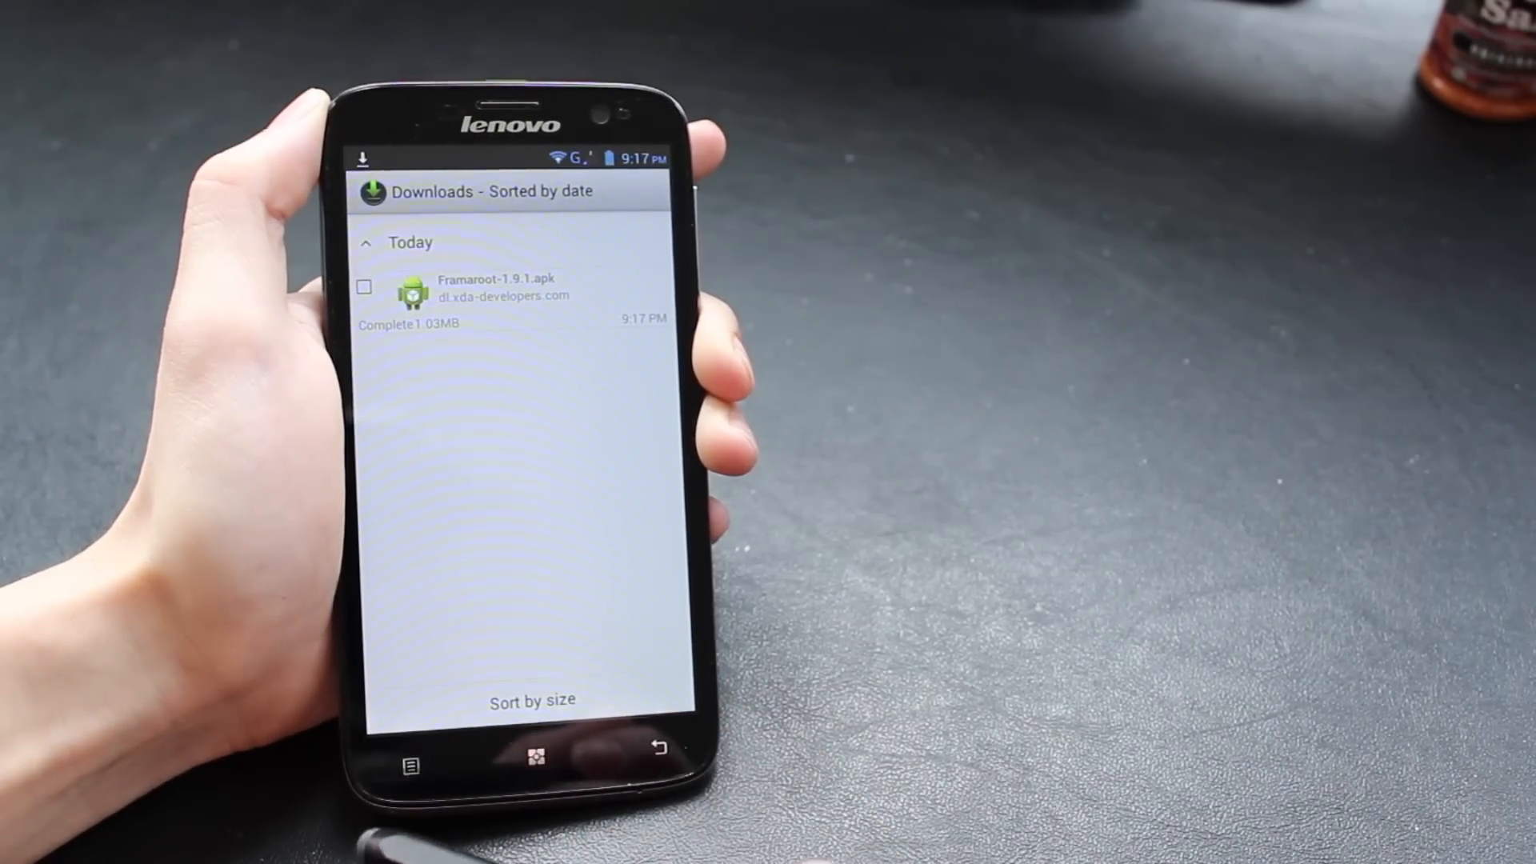
Install the Framaroot APK, acknowledging the 'may harm your device' warning, and launch the app.
{"action": "left_click", "coordinate": [480, 287]}
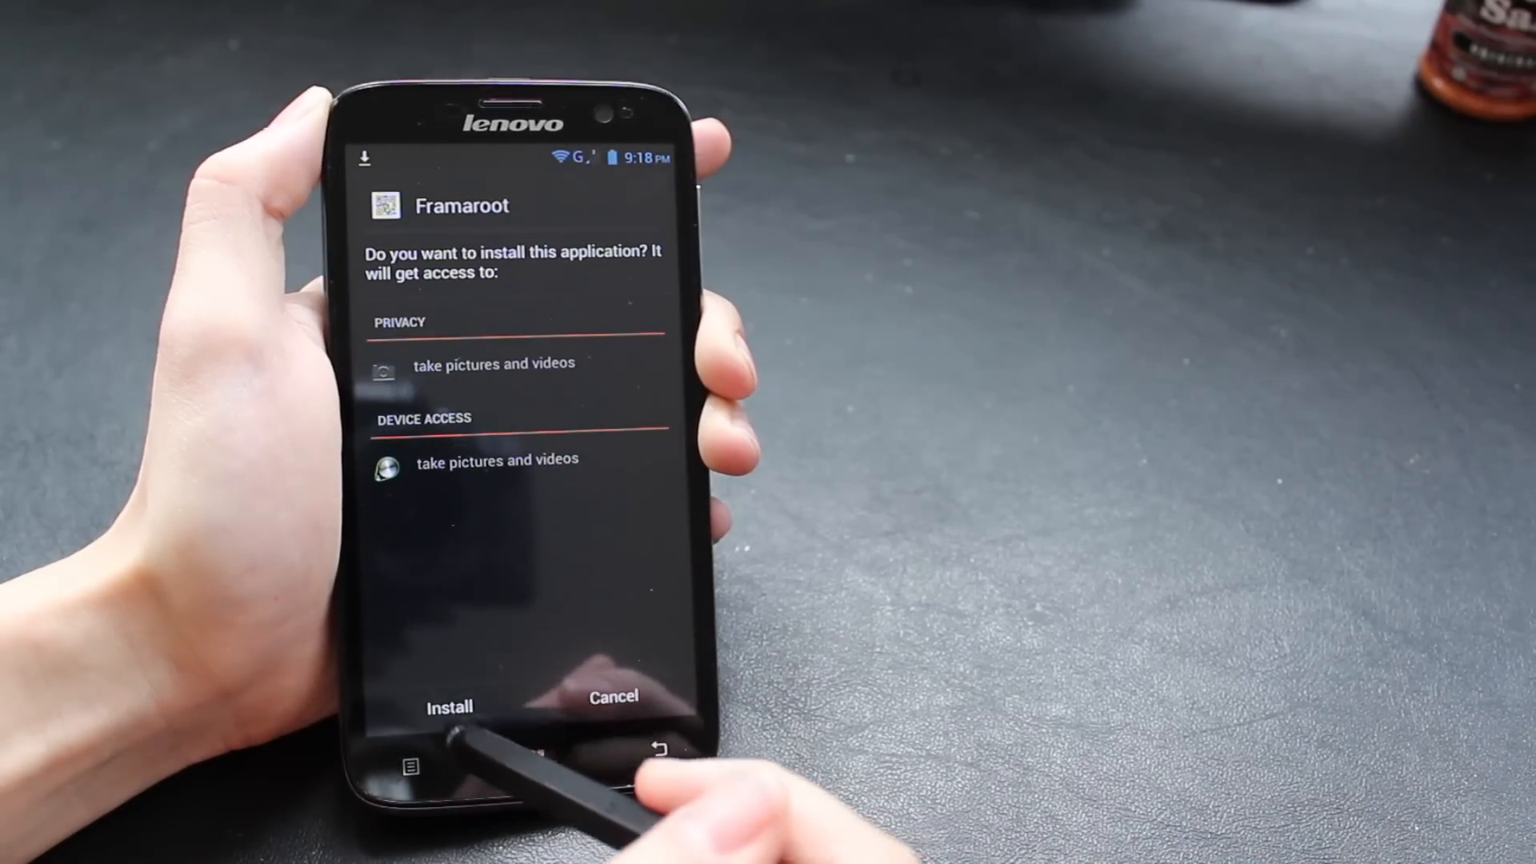
{"action": "left_click", "coordinate": [448, 705]}
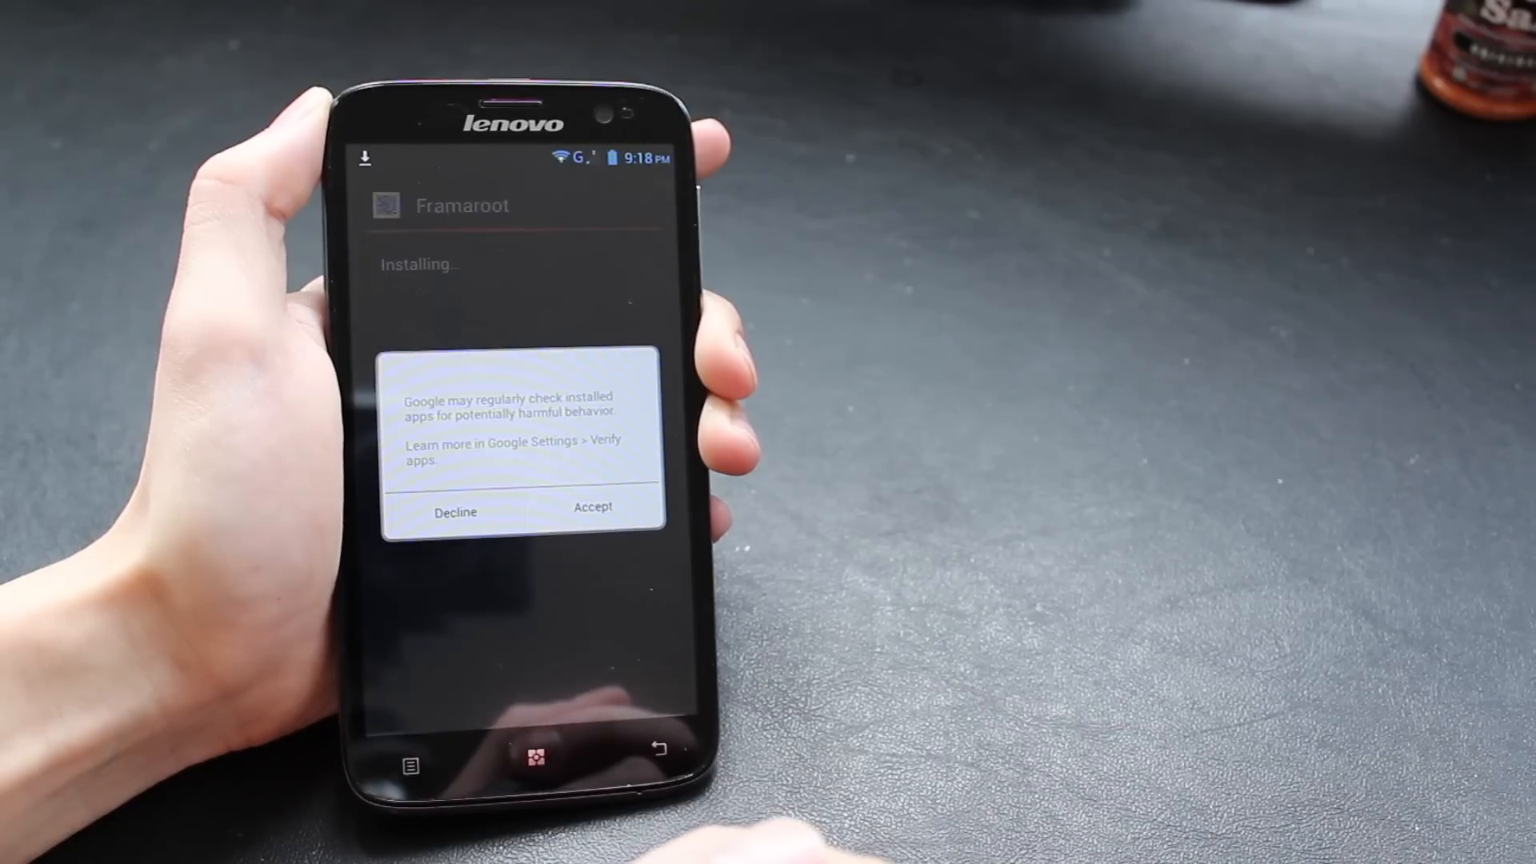
{"action": "left_click", "coordinate": [591, 509]}
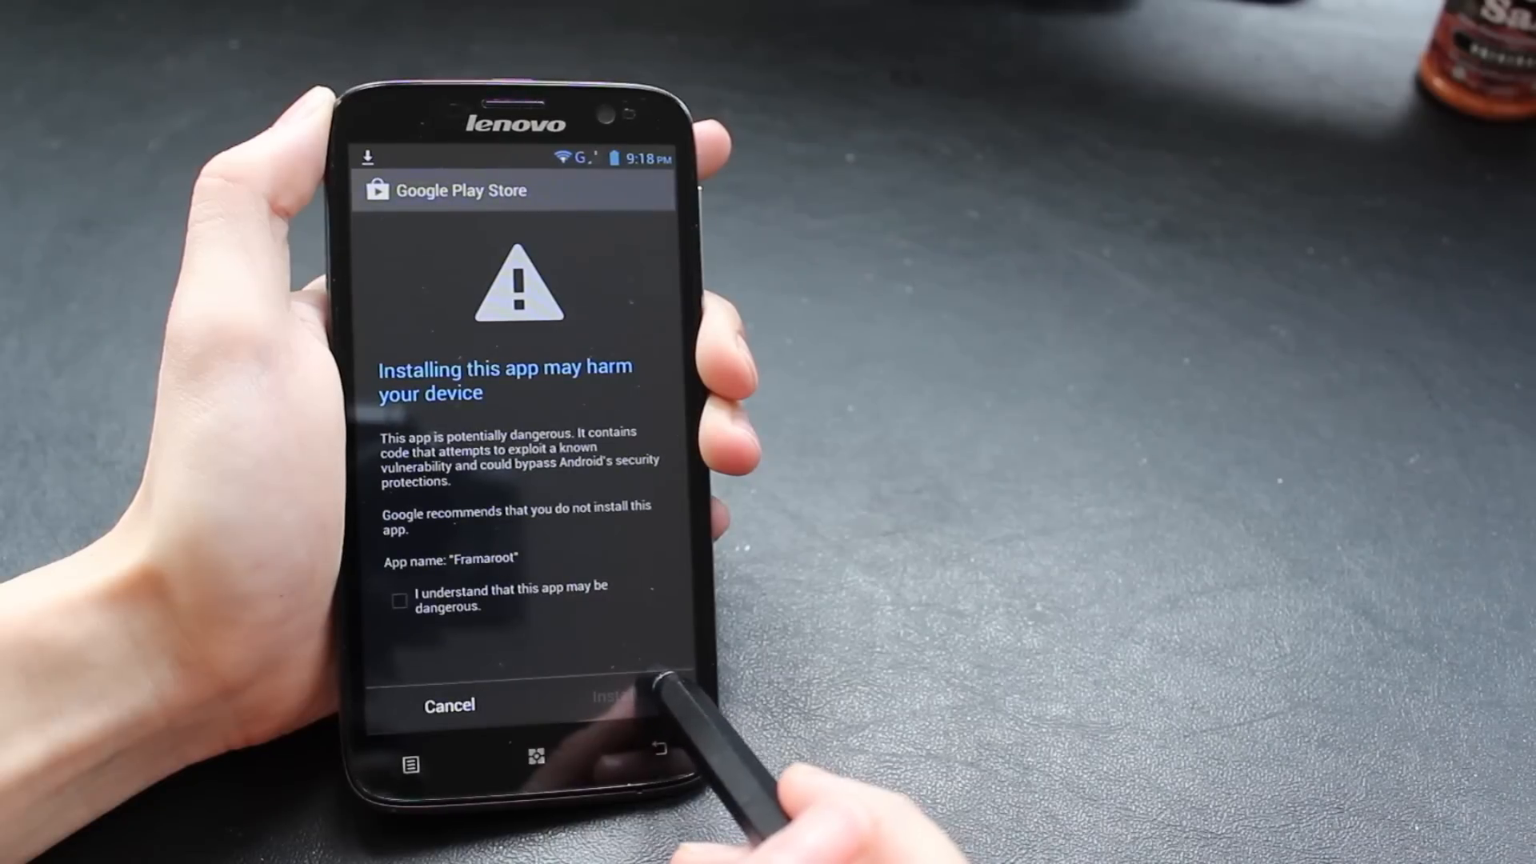
{"action": "left_click", "coordinate": [398, 601]}
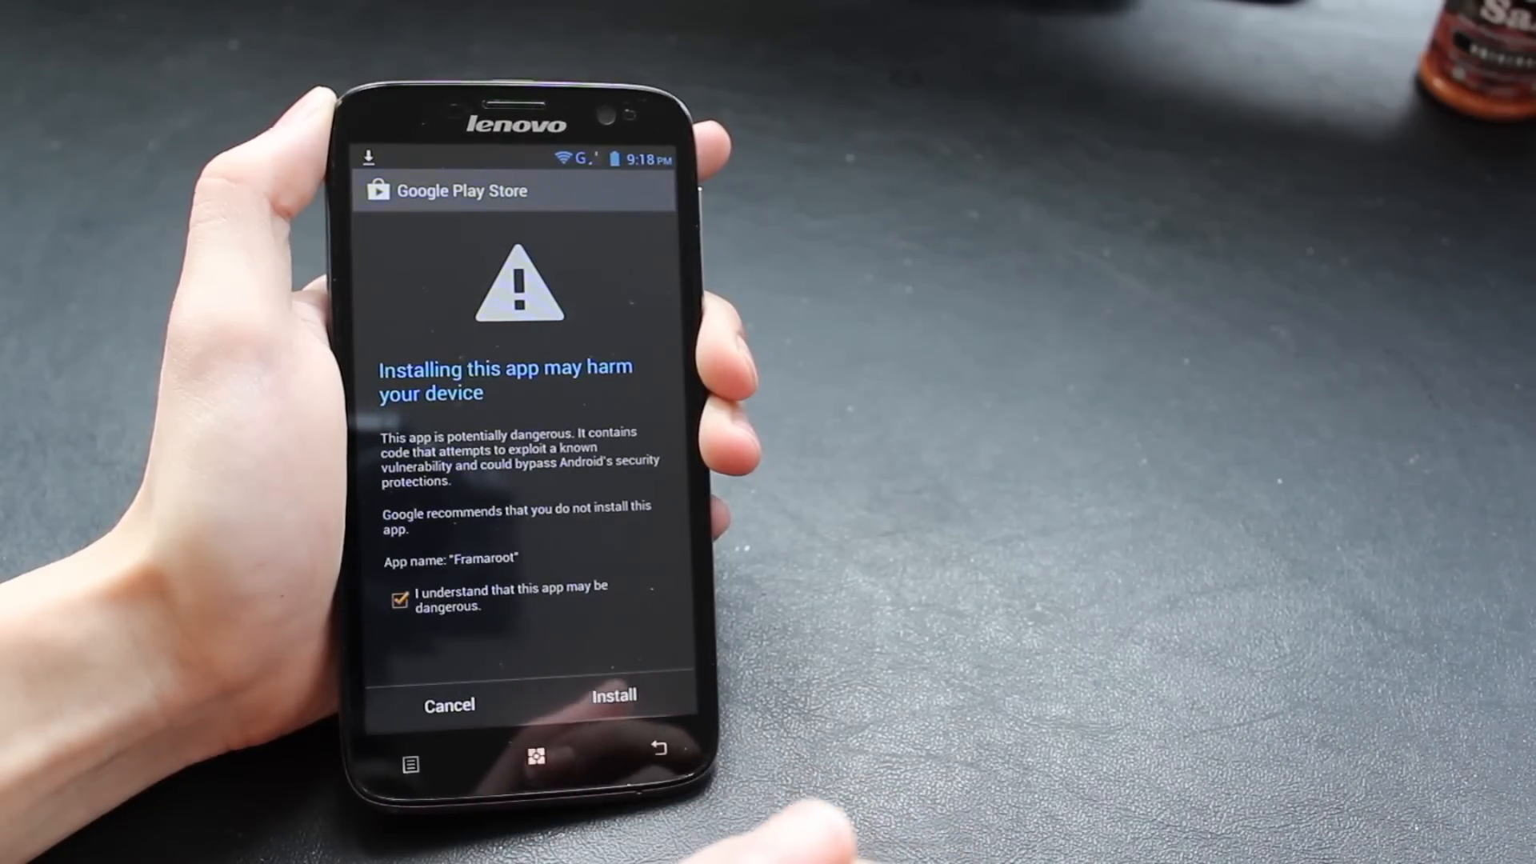
{"action": "left_click", "coordinate": [614, 703]}
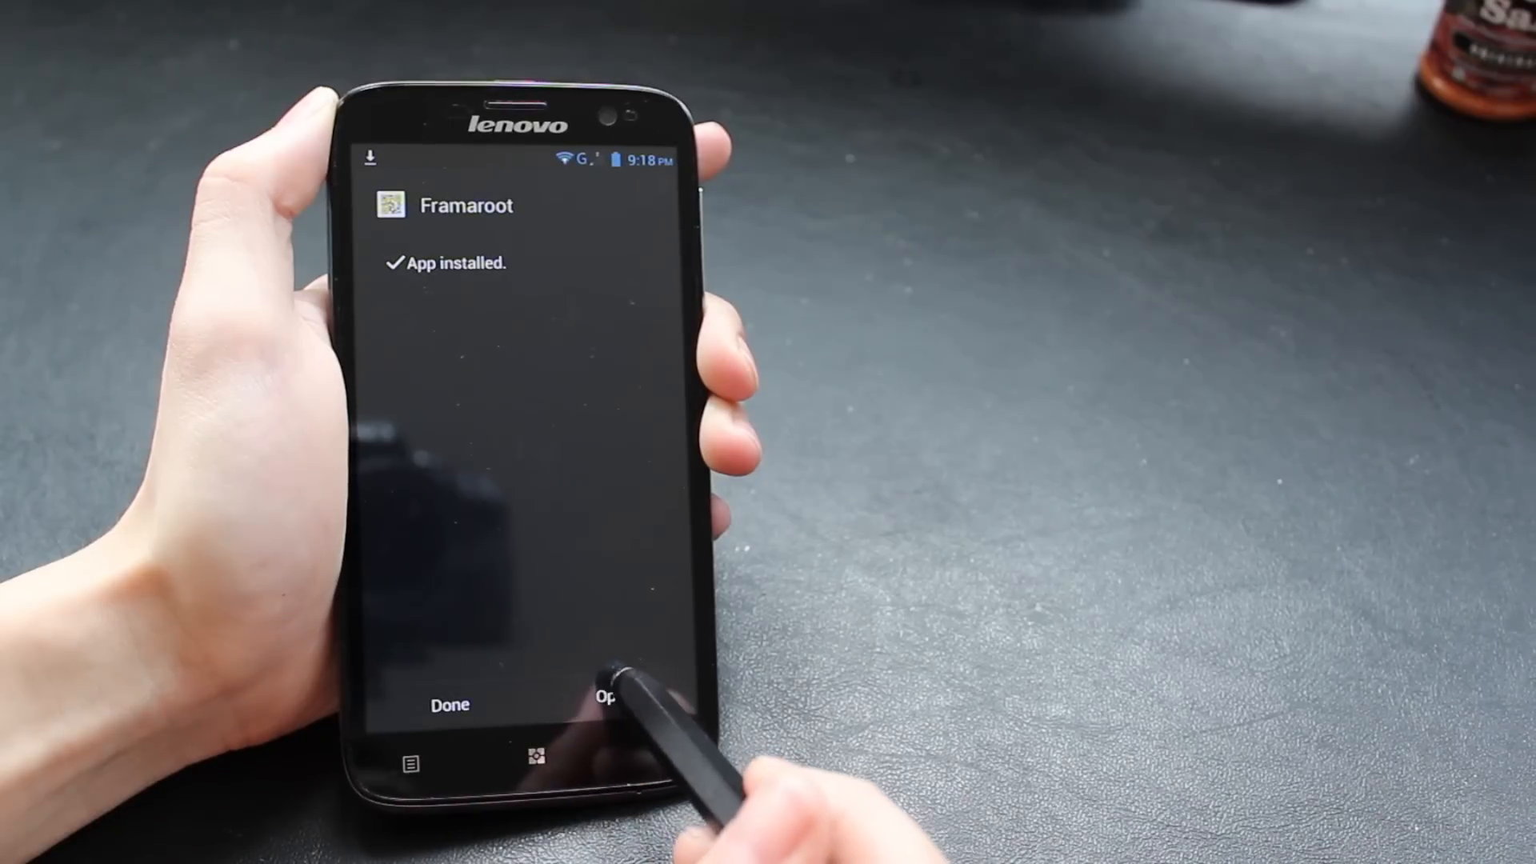
{"action": "left_click", "coordinate": [605, 703]}
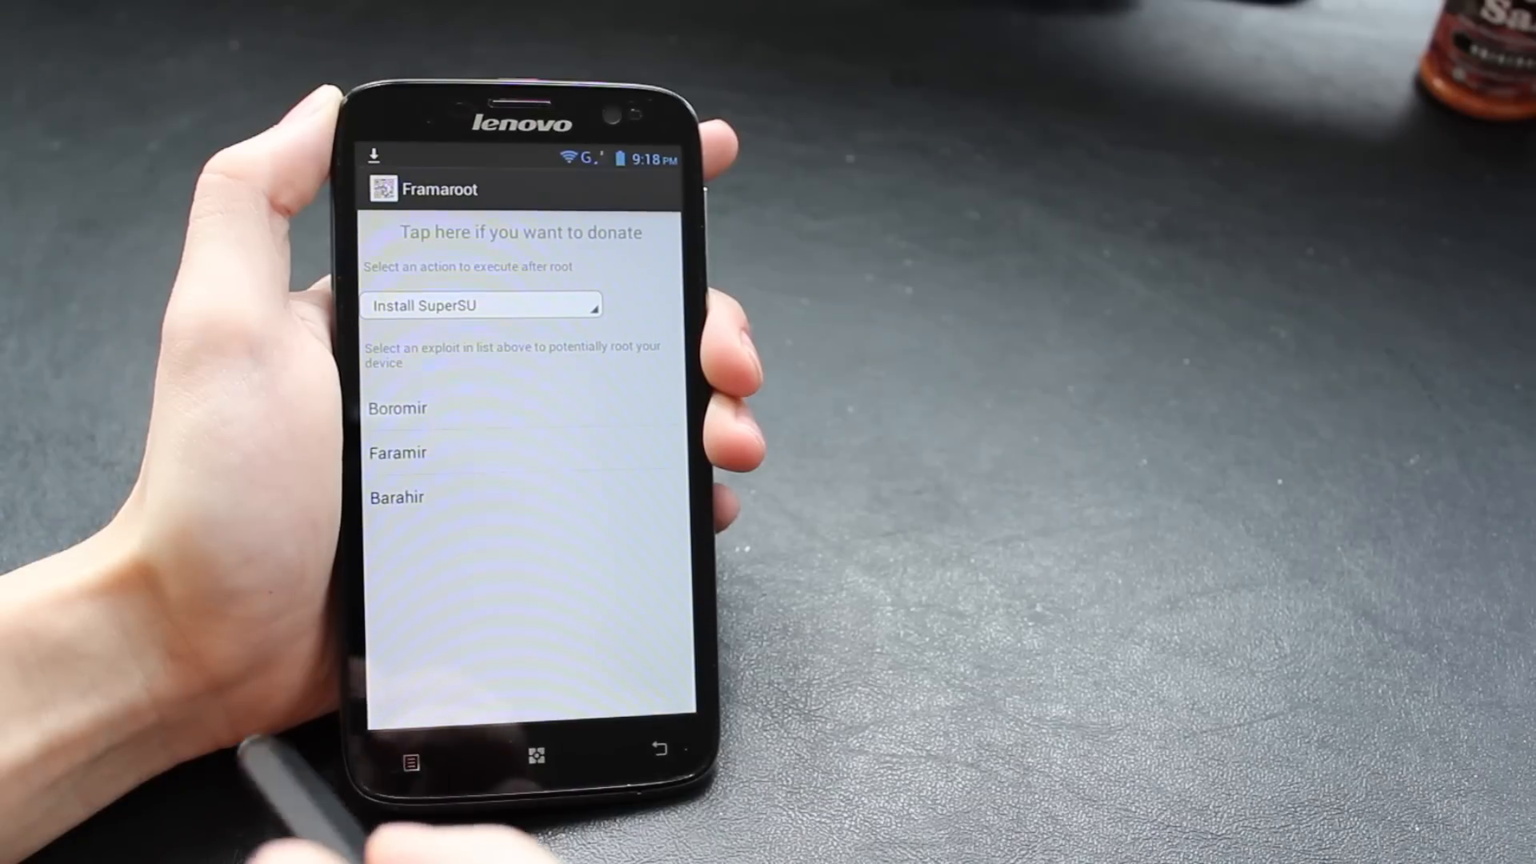
Run a root exploit such as Boromir, then restart the phone from the power menu.
{"action": "left_click", "coordinate": [441, 408]}
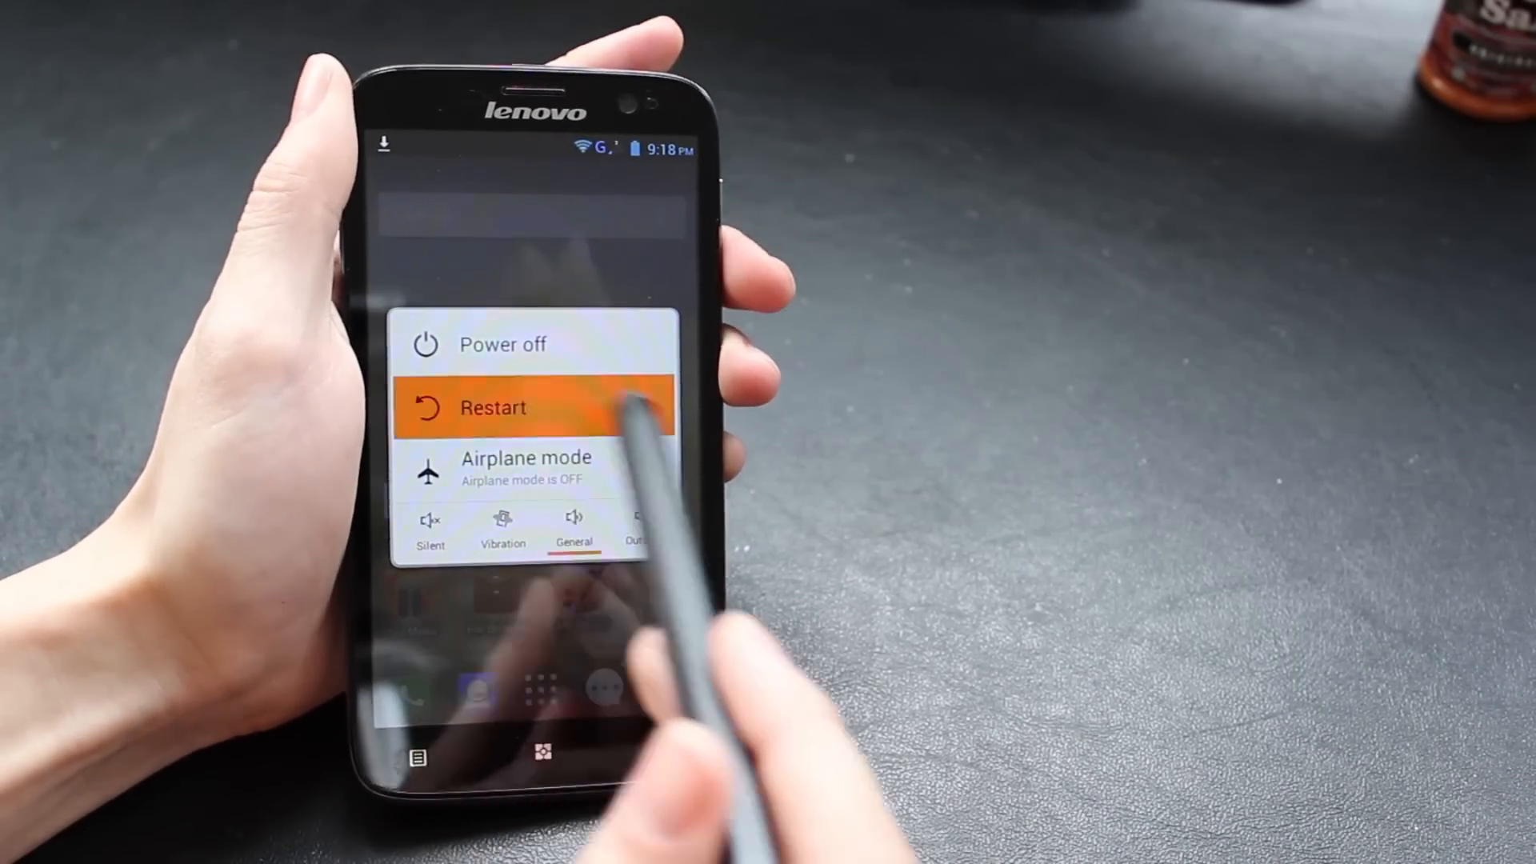
{"action": "left_click", "coordinate": [529, 407]}
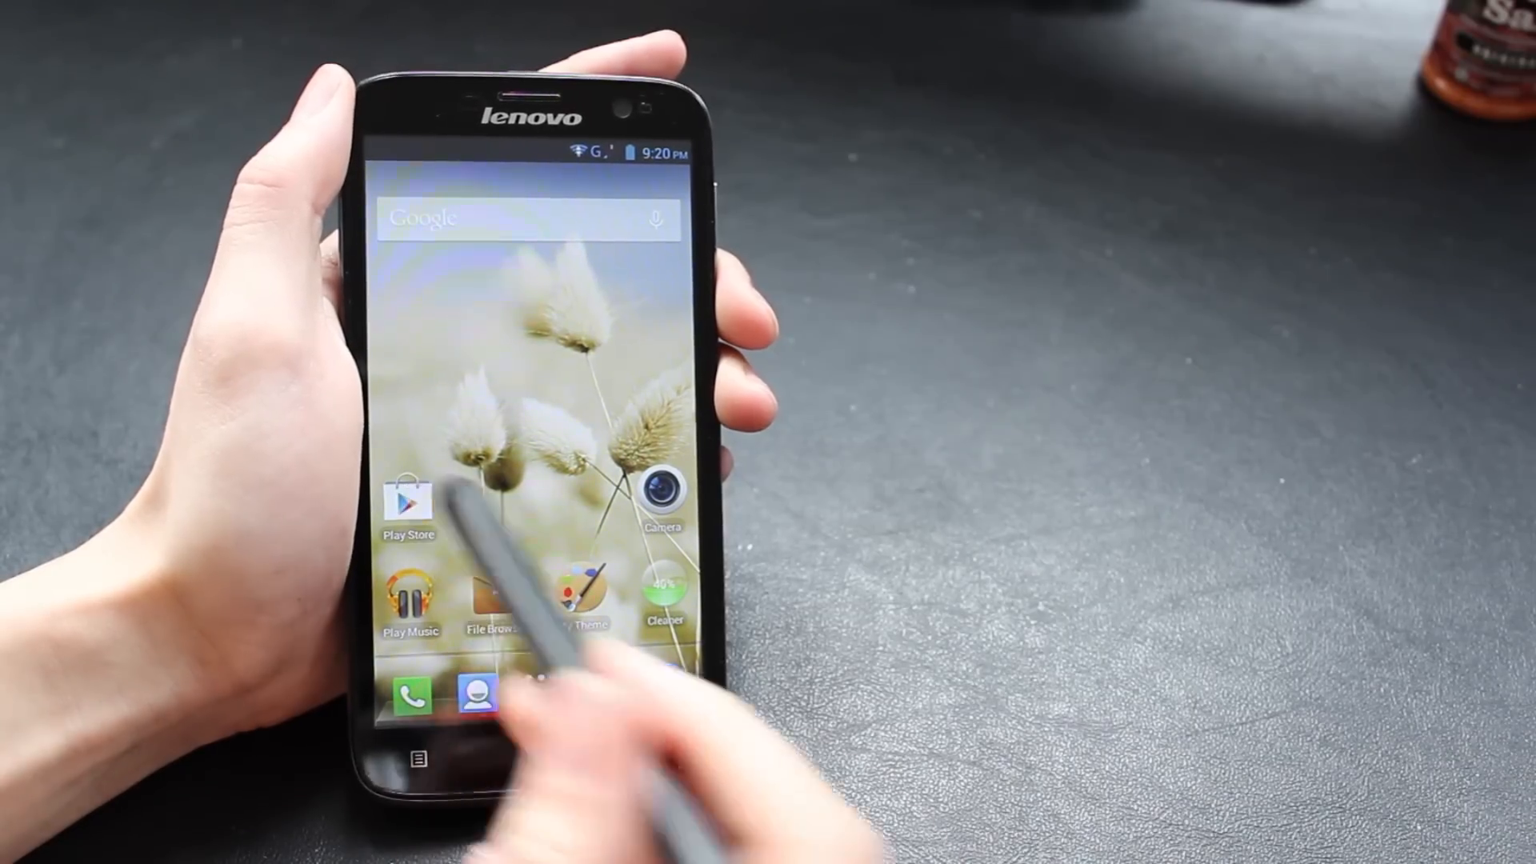
Find 'root checker' in the Play Store and install Root Checker.
{"action": "left_click", "coordinate": [407, 506]}
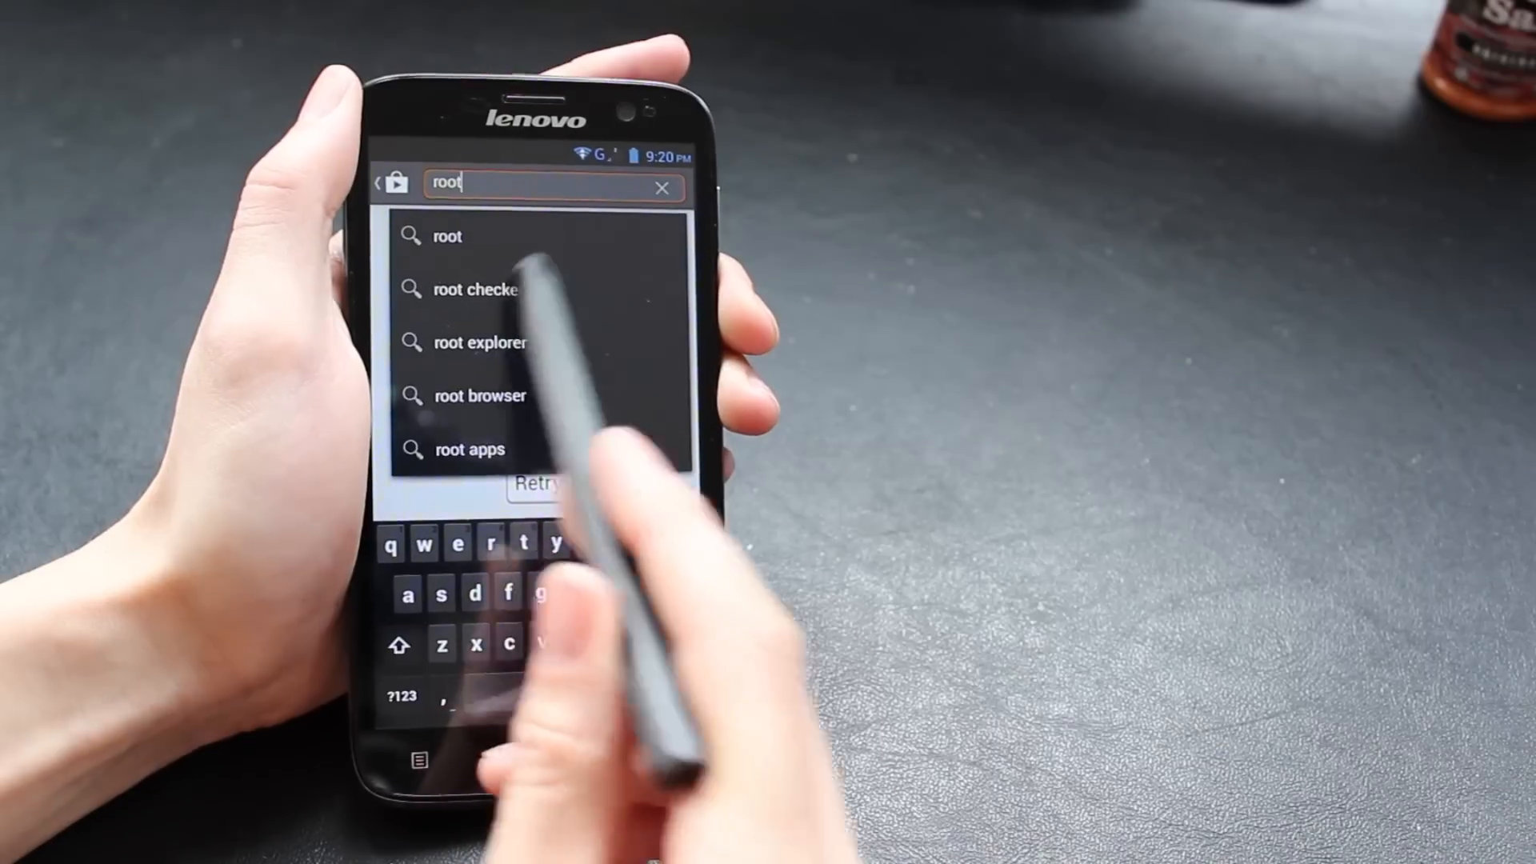
{"action": "left_click", "coordinate": [476, 290]}
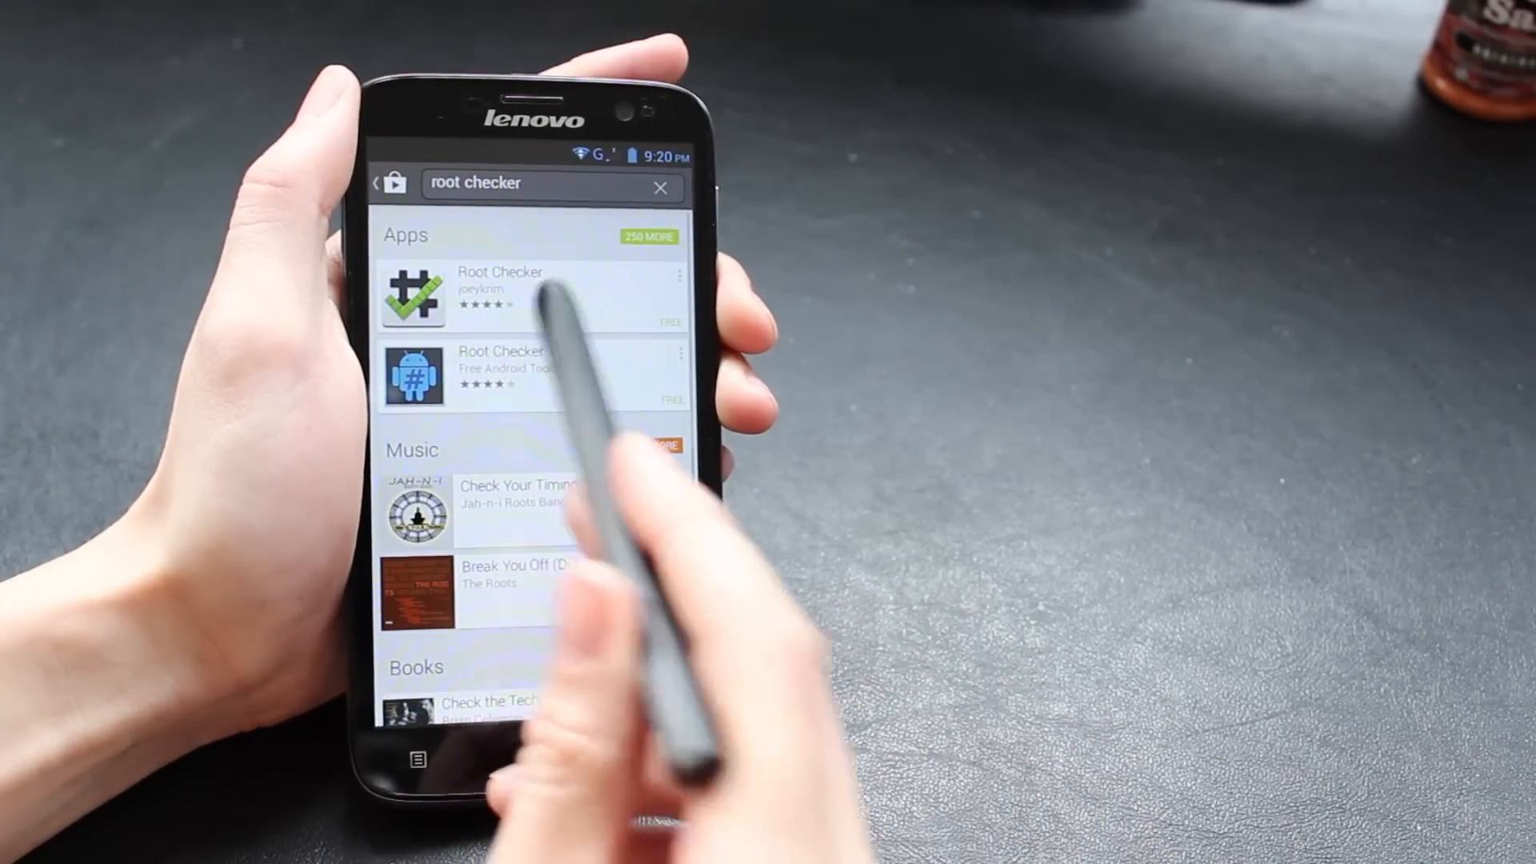
{"action": "left_click", "coordinate": [499, 294]}
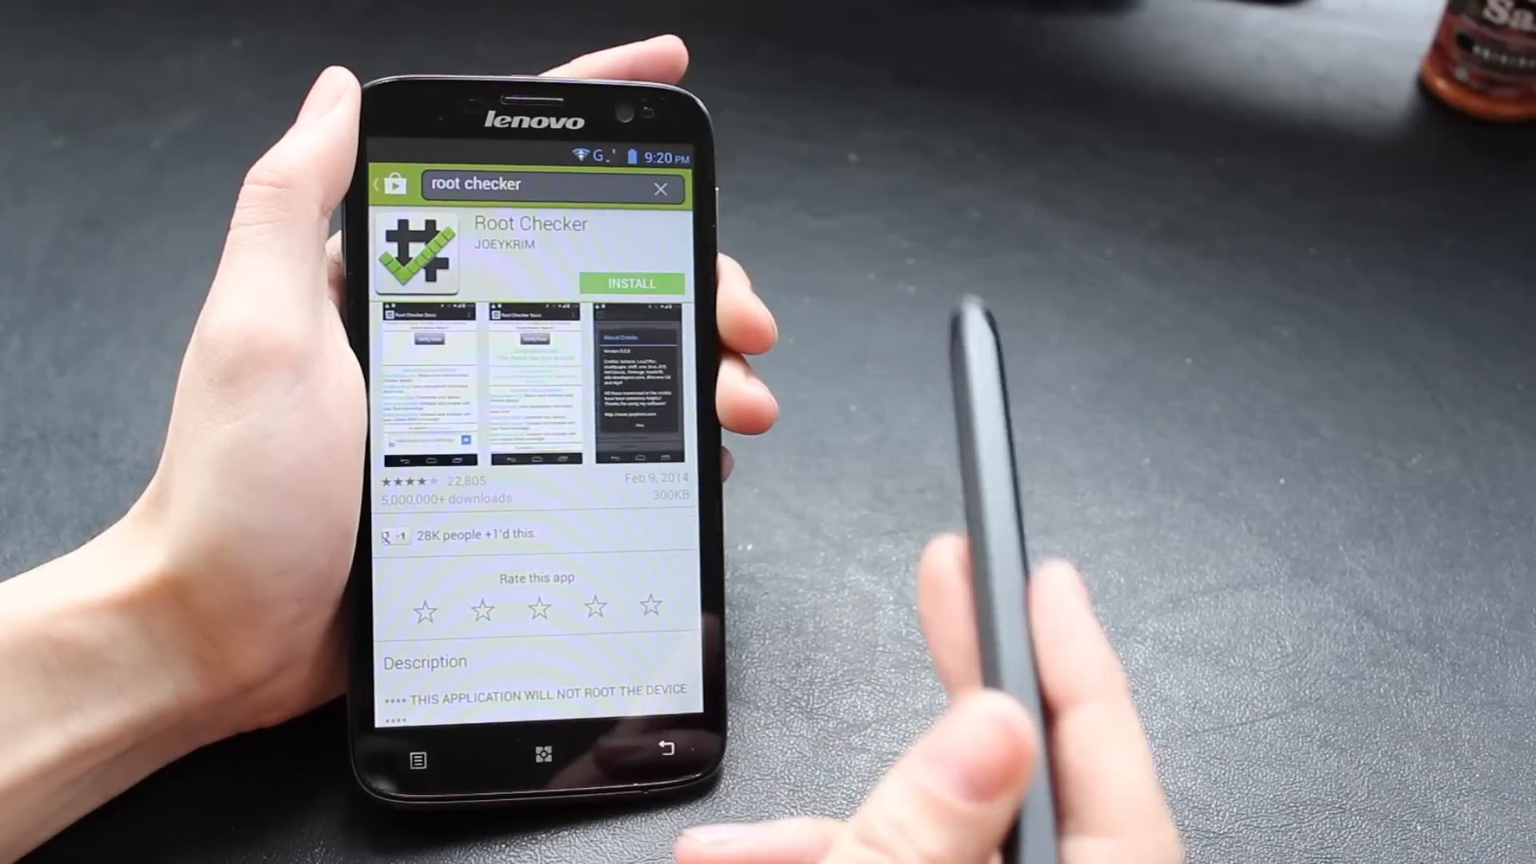
{"action": "left_click", "coordinate": [632, 283]}
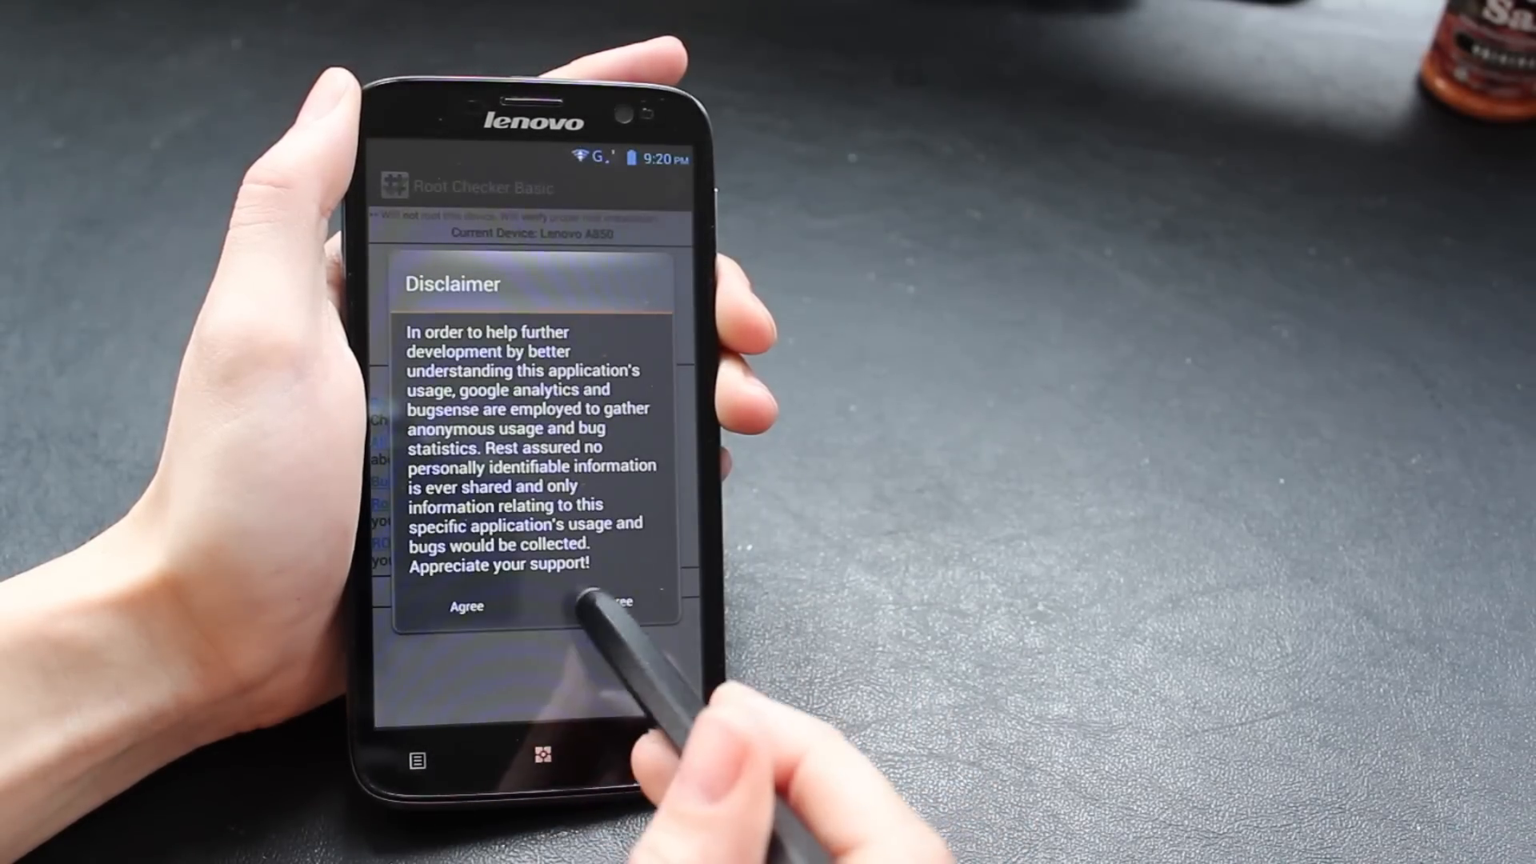
Accept Root Checker's disclaimer, run Verify Root and grant its superuser request.
{"action": "left_click", "coordinate": [467, 605]}
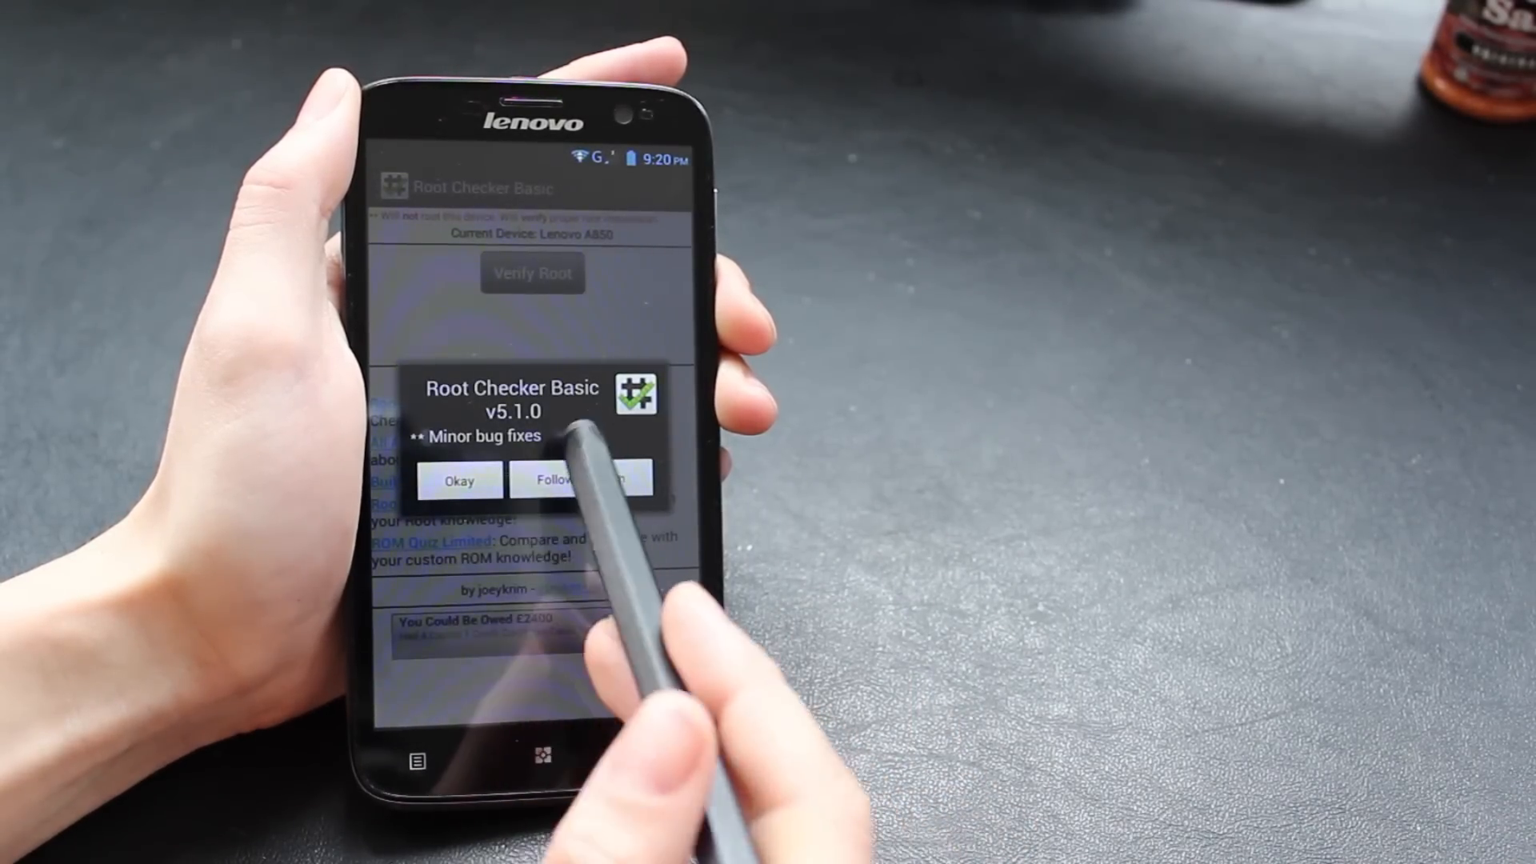
{"action": "left_click", "coordinate": [458, 480]}
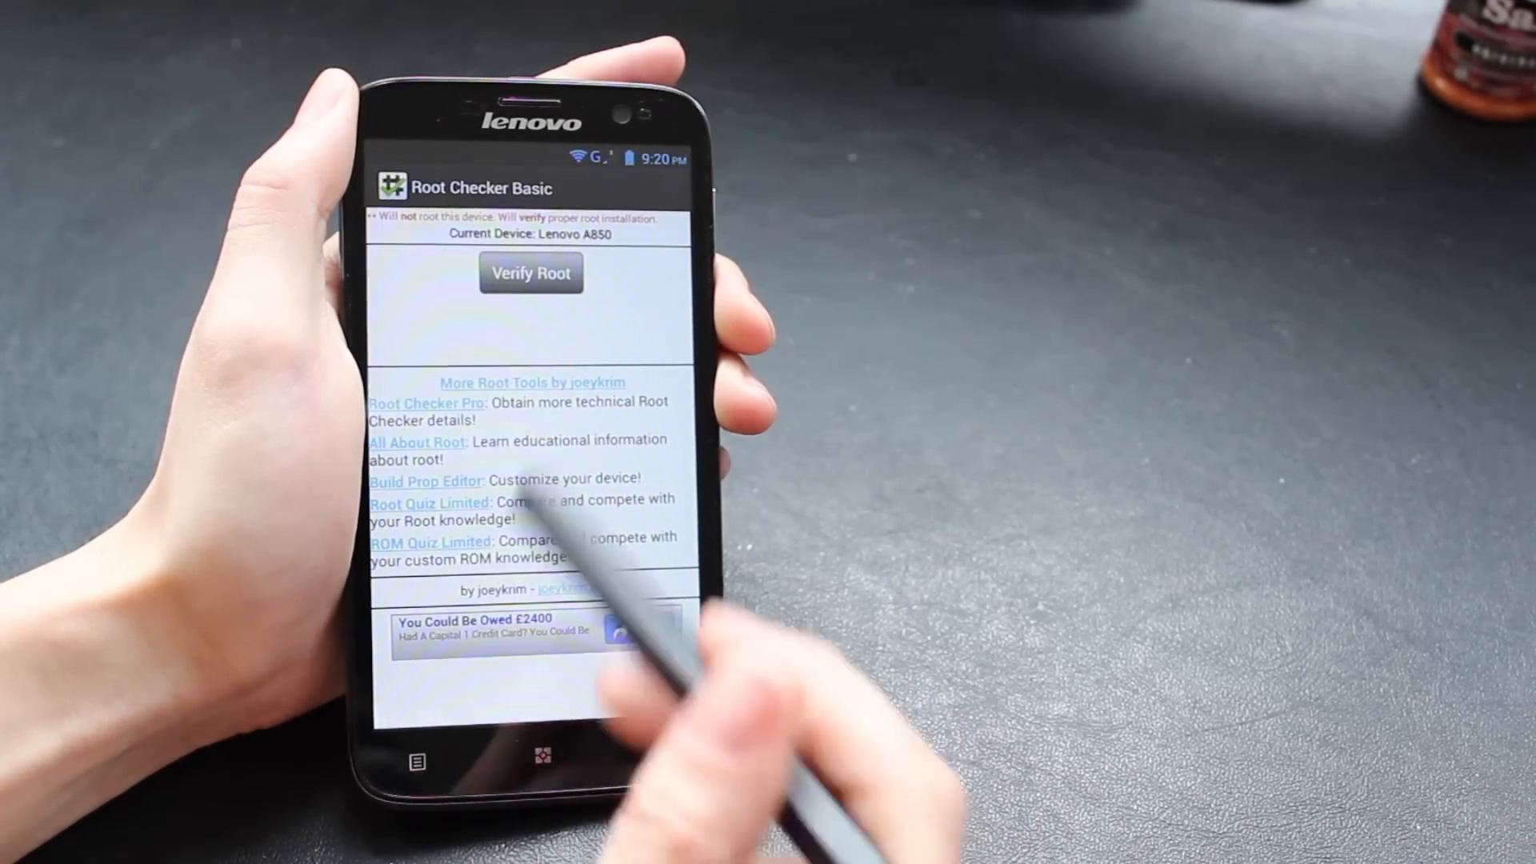
{"action": "left_click", "coordinate": [529, 272]}
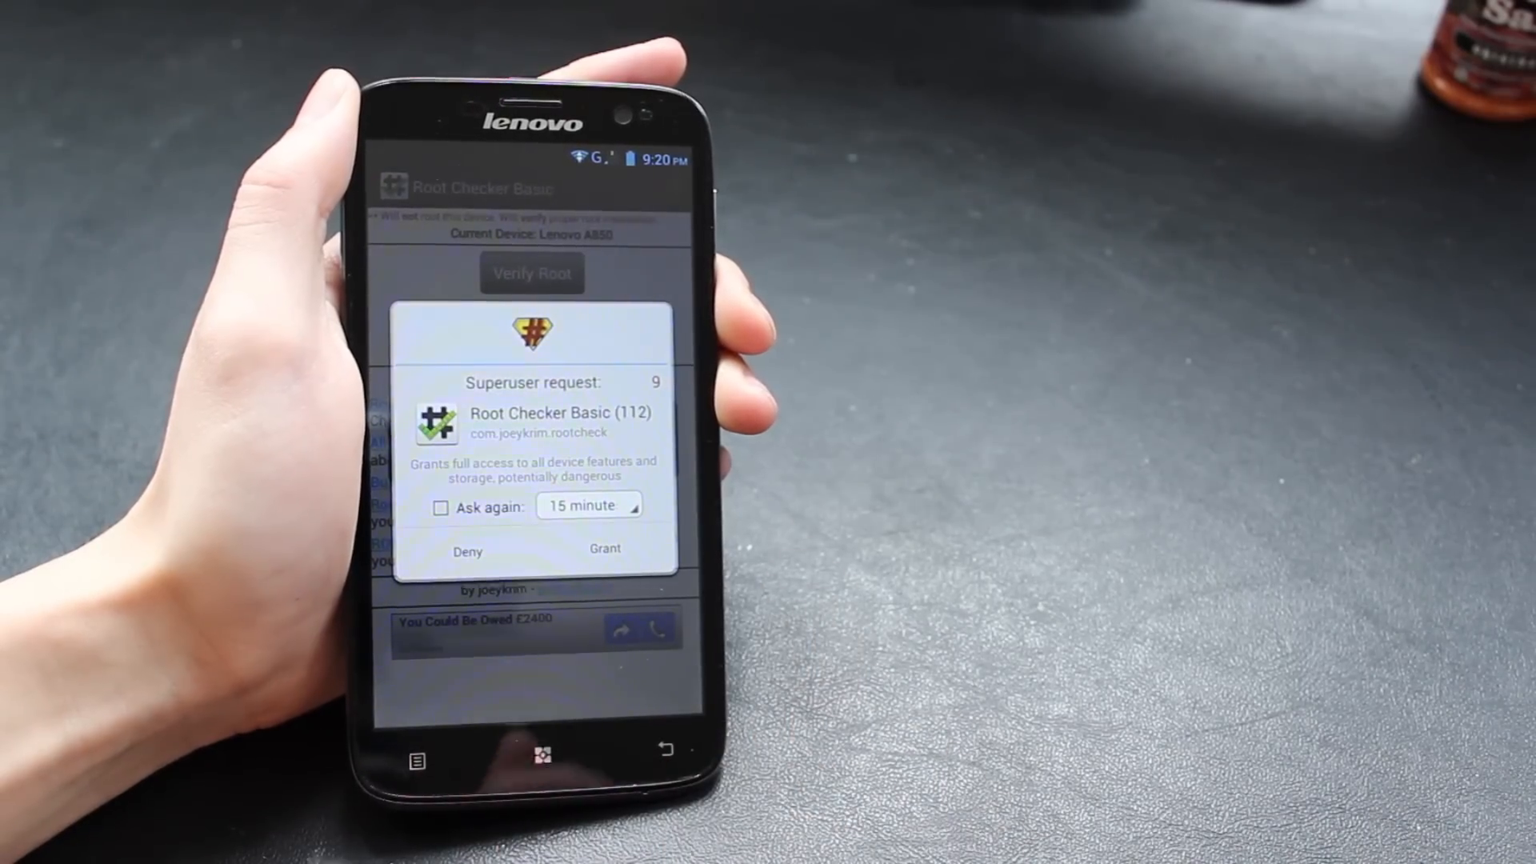
{"action": "left_click", "coordinate": [604, 549]}
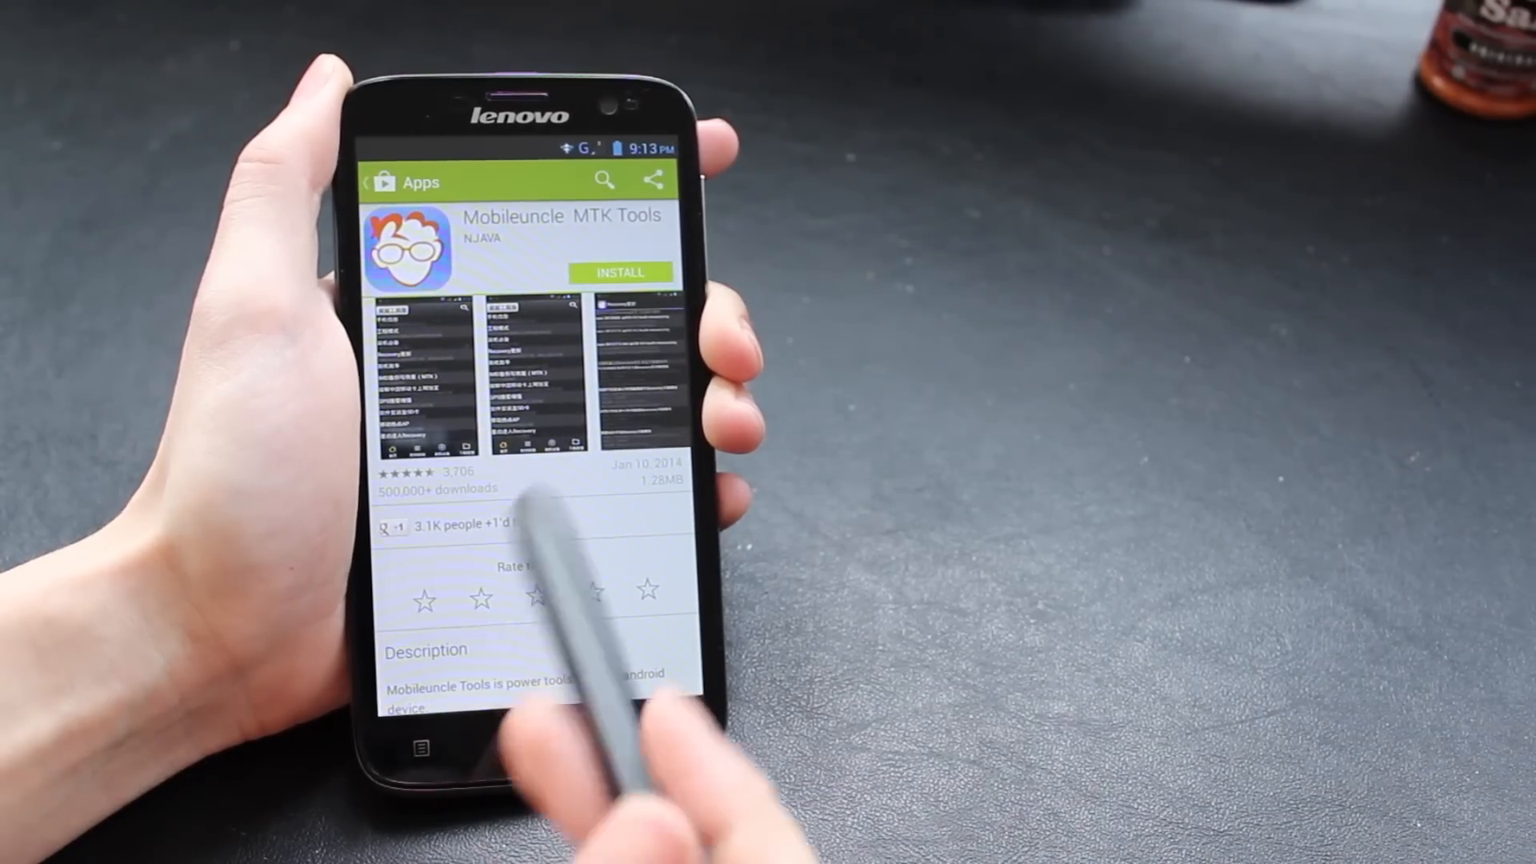
{"action": "mouse_move", "coordinate": [541, 742]}
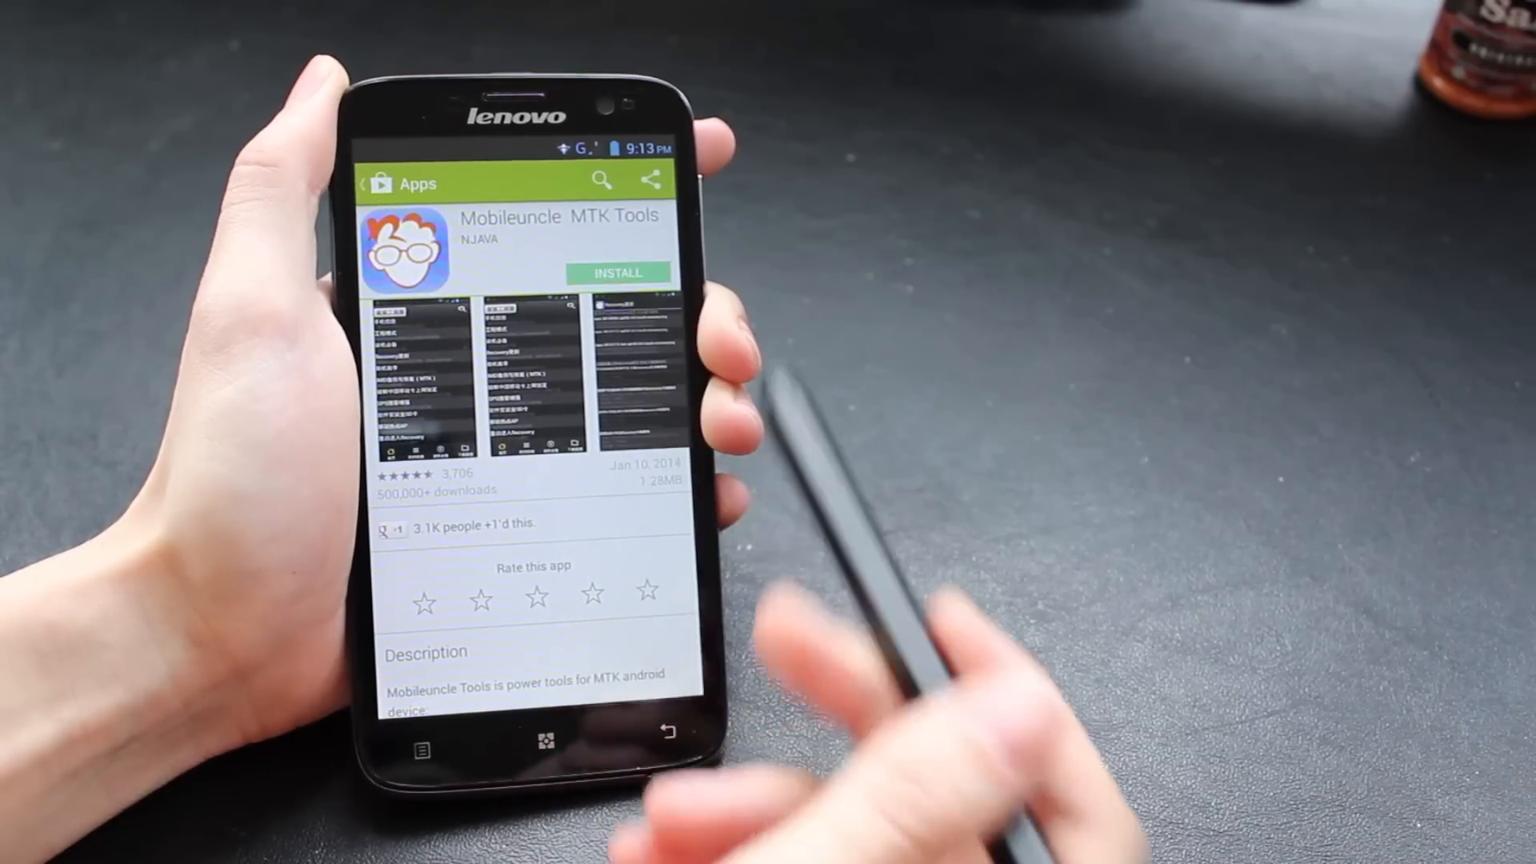
Install Mobileuncle MTK Tools from the Play Store, accepting its requested permissions.
{"action": "left_click", "coordinate": [616, 272]}
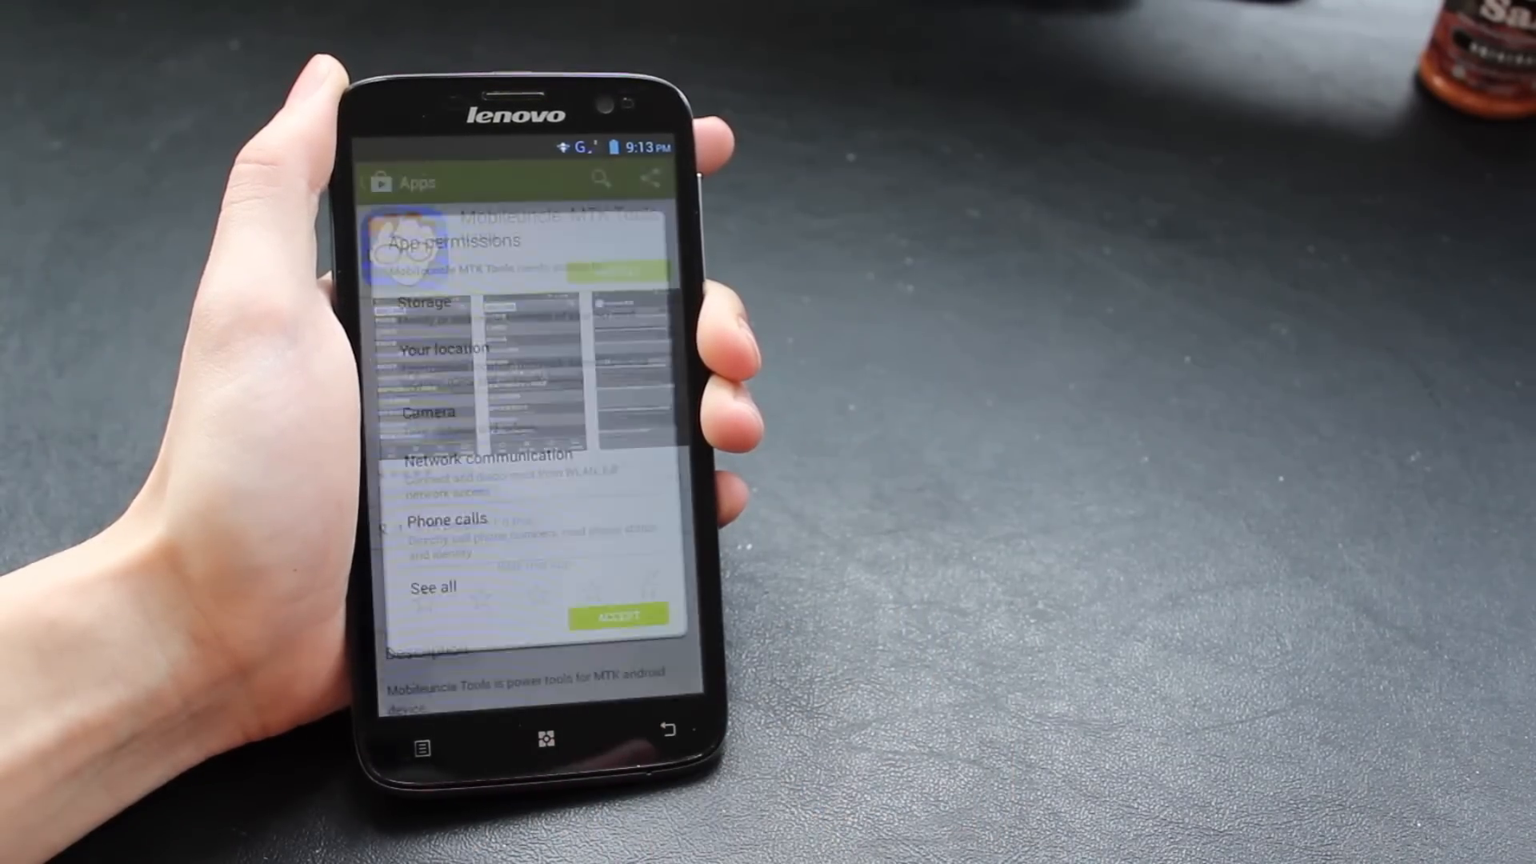
{"action": "left_click", "coordinate": [616, 615]}
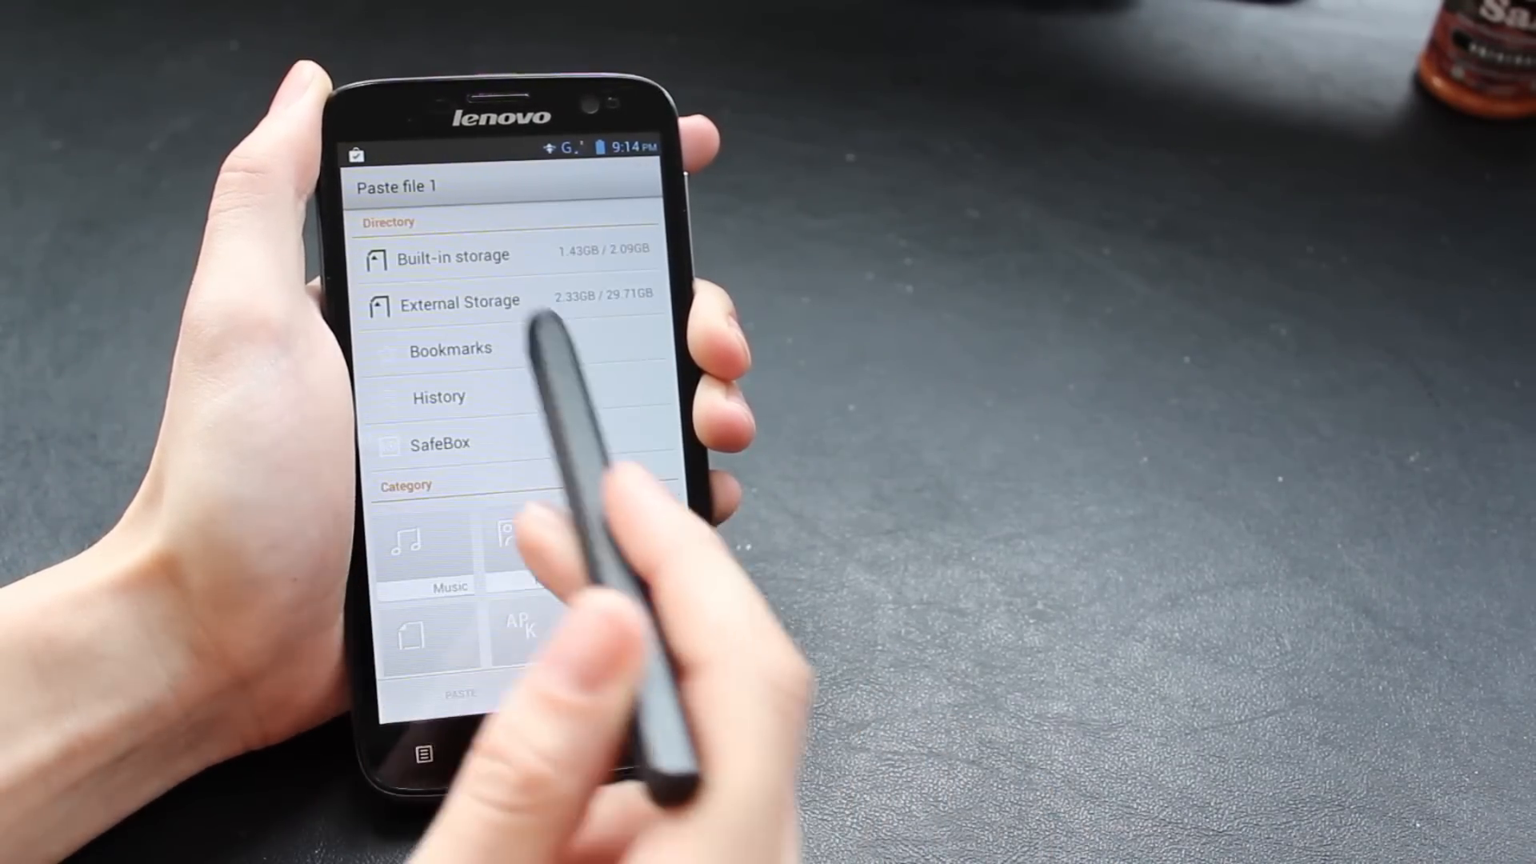
Choose the phone storage directory as the paste destination for the copied recovery file.
{"action": "left_click", "coordinate": [452, 256]}
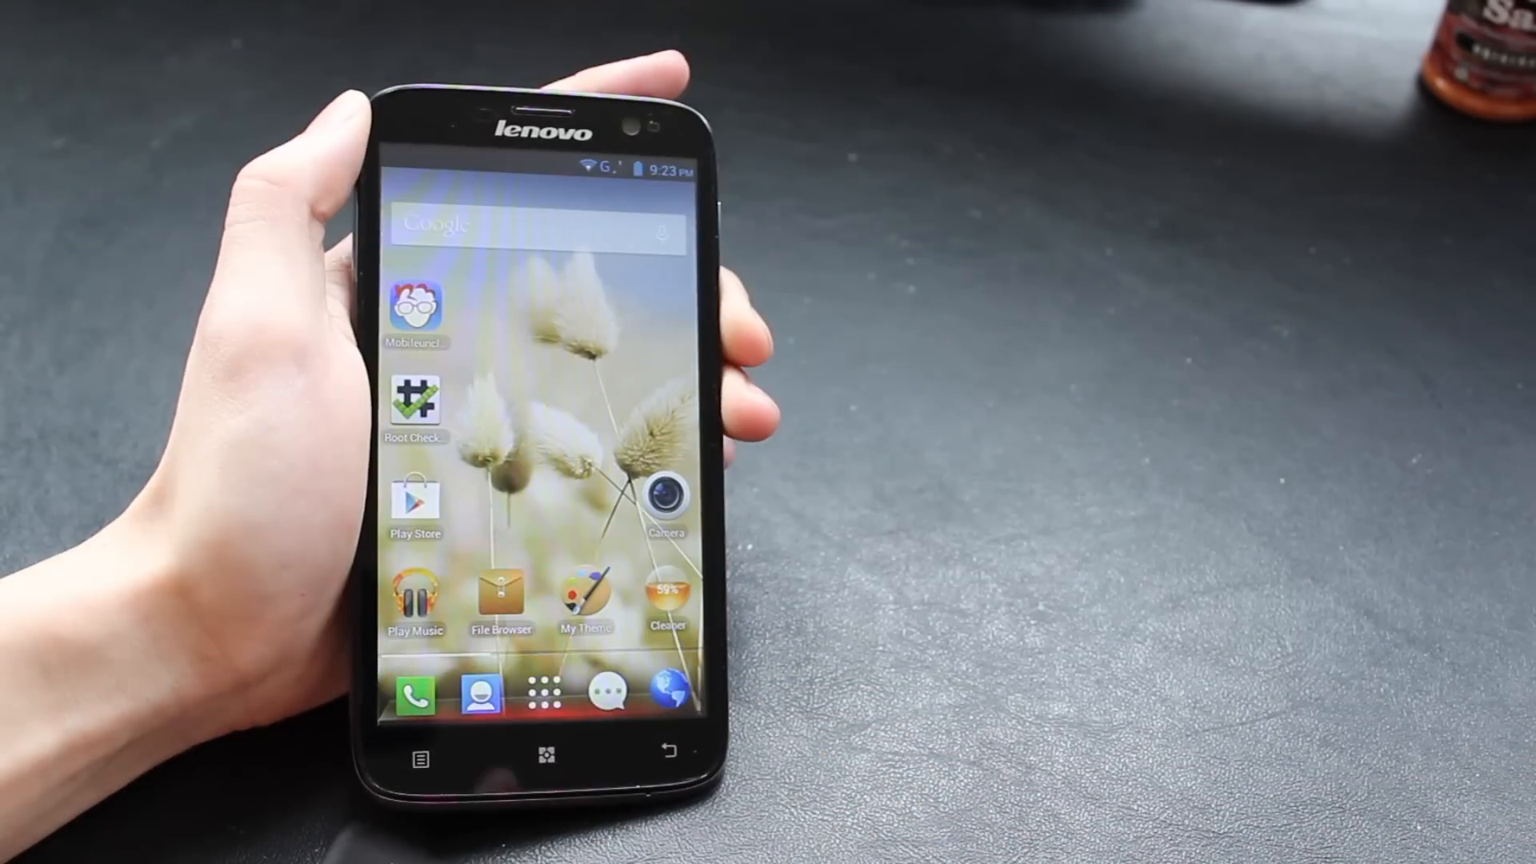
Launch Mobileuncle Tools, grant it superuser access and enter Recovery Update.
{"action": "left_click", "coordinate": [414, 307]}
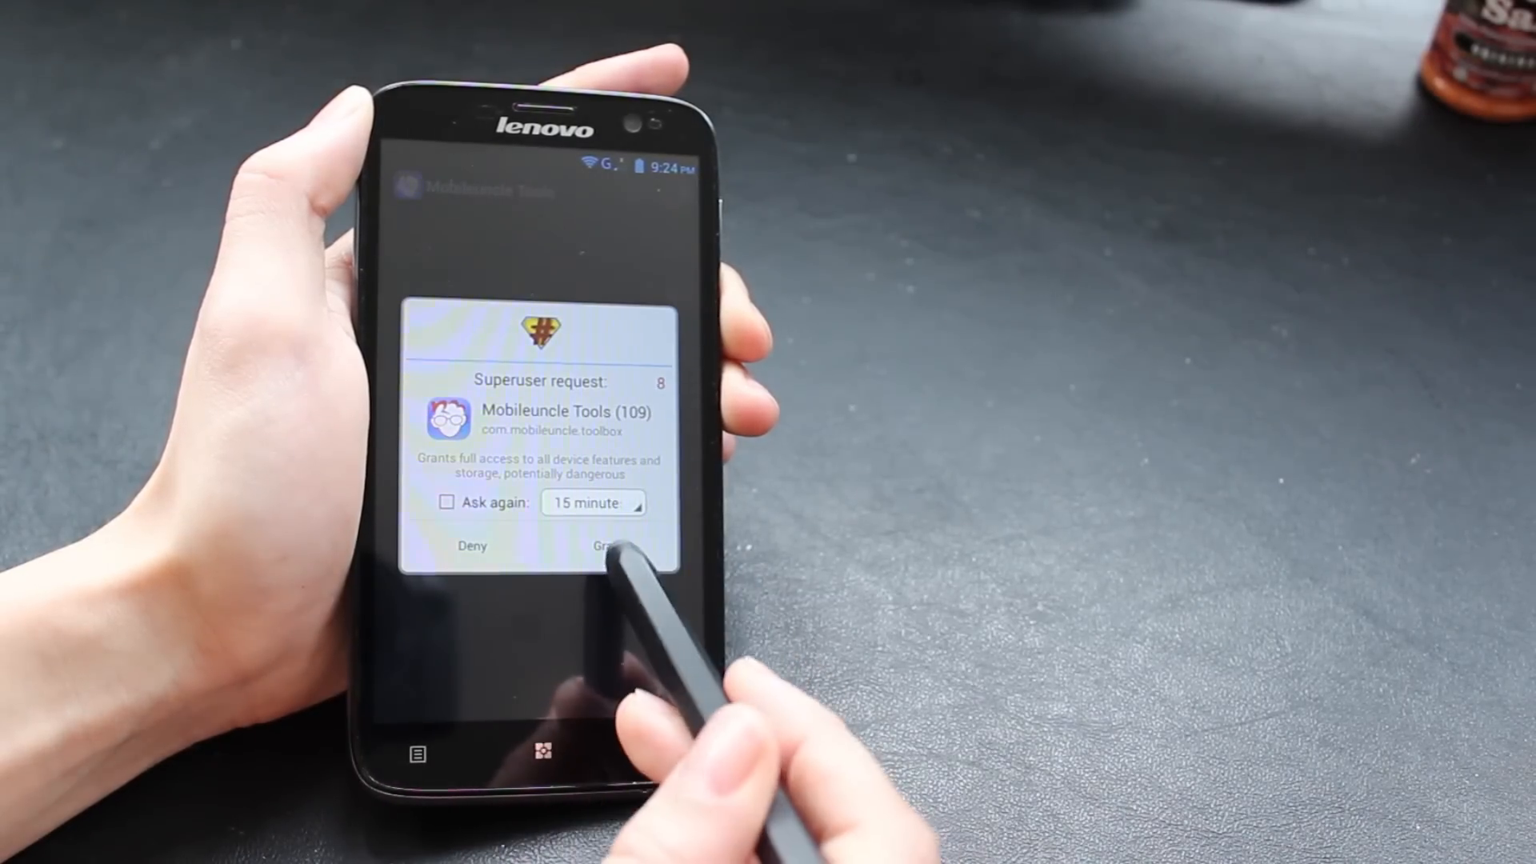
{"action": "left_click", "coordinate": [611, 546]}
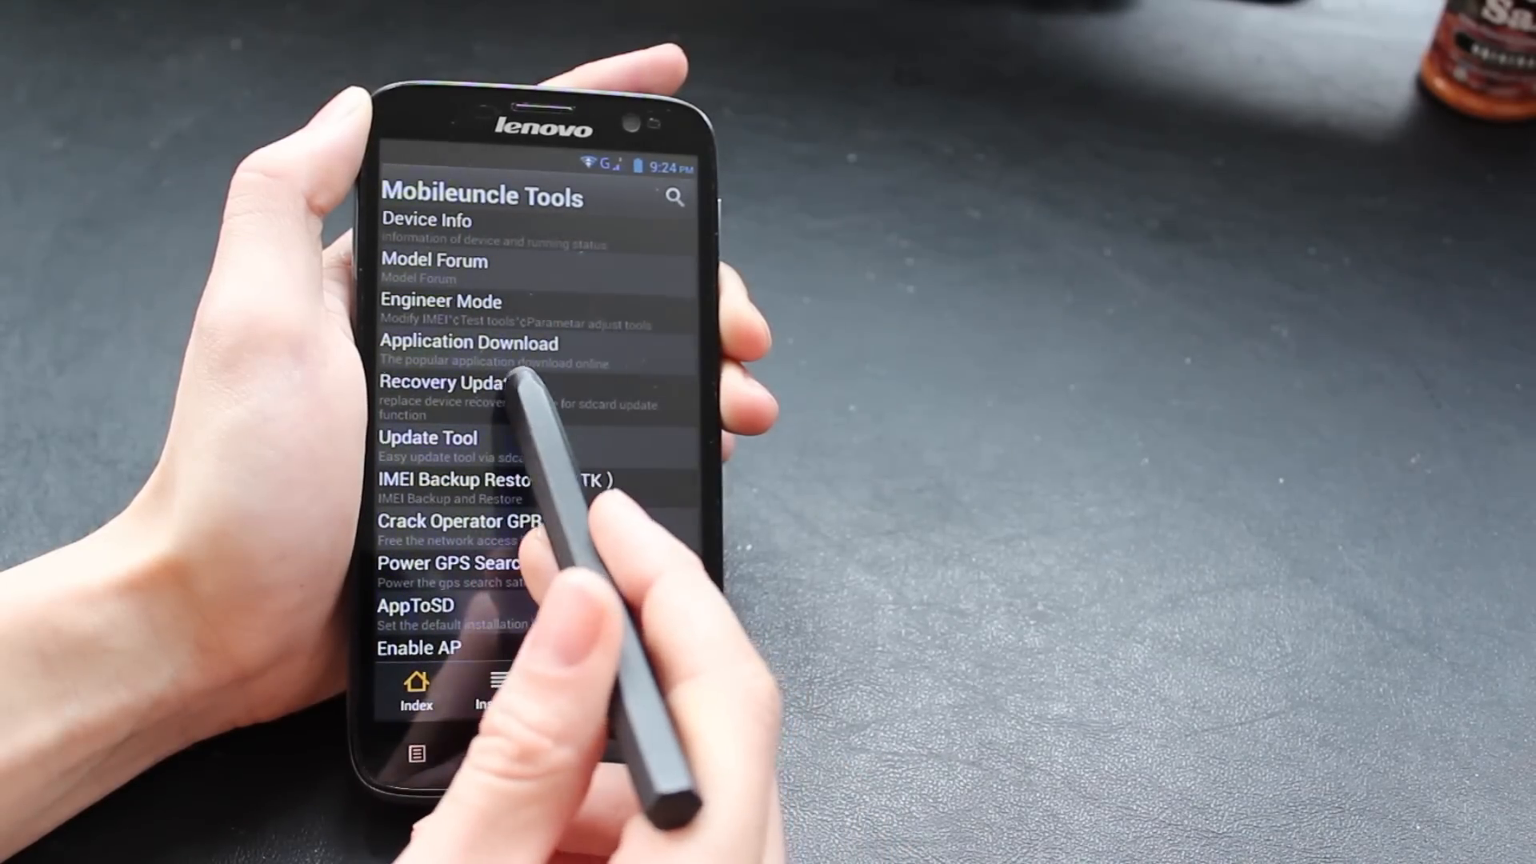
{"action": "left_click", "coordinate": [465, 392]}
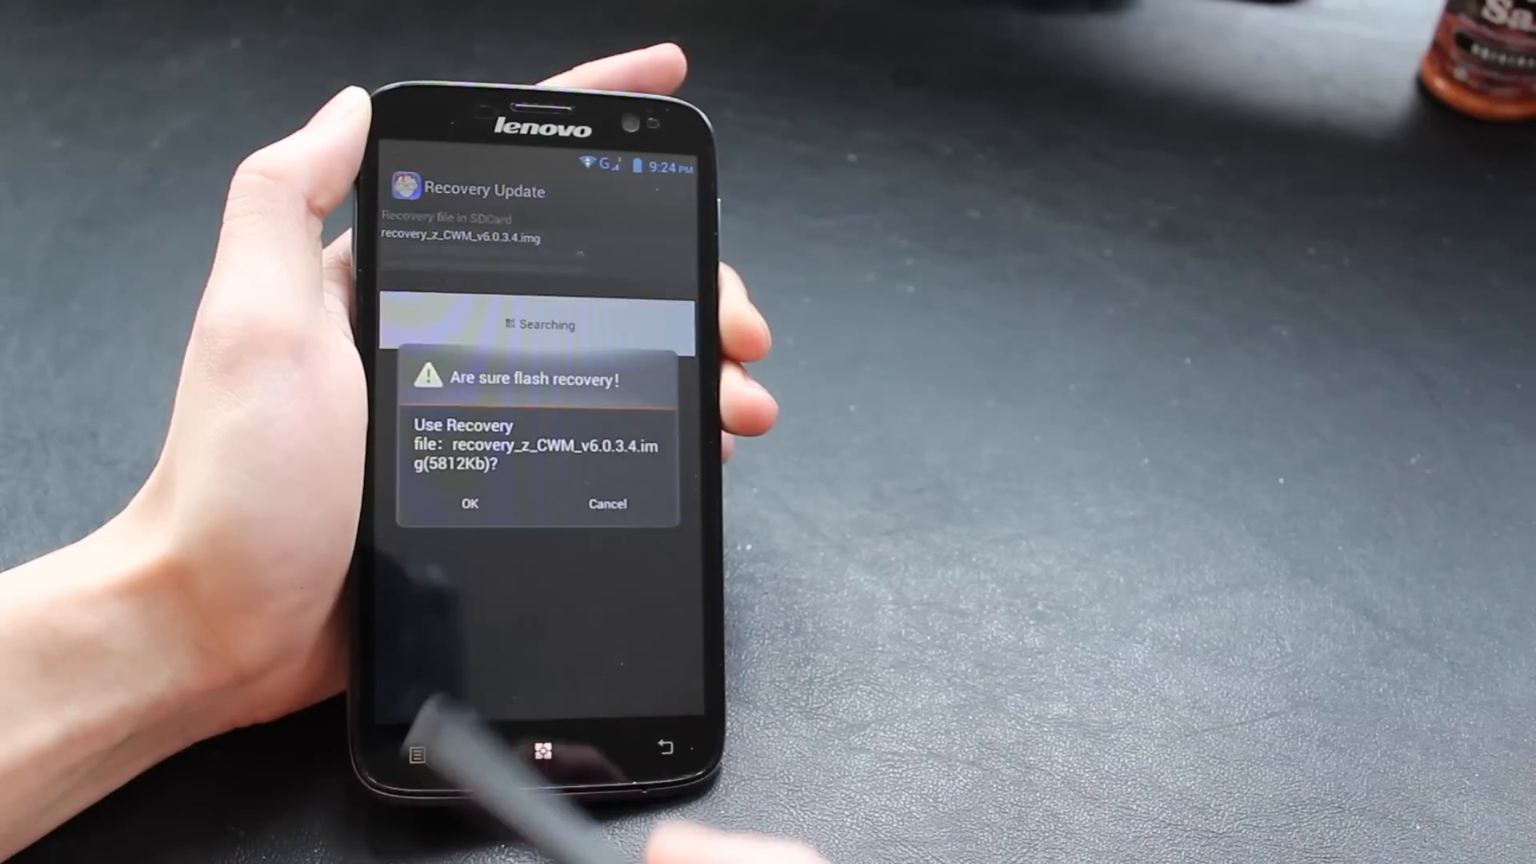
Flash recovery_z_CWM_v6.0.3.4.img and confirm rebooting into recovery mode.
{"action": "left_click", "coordinate": [470, 503]}
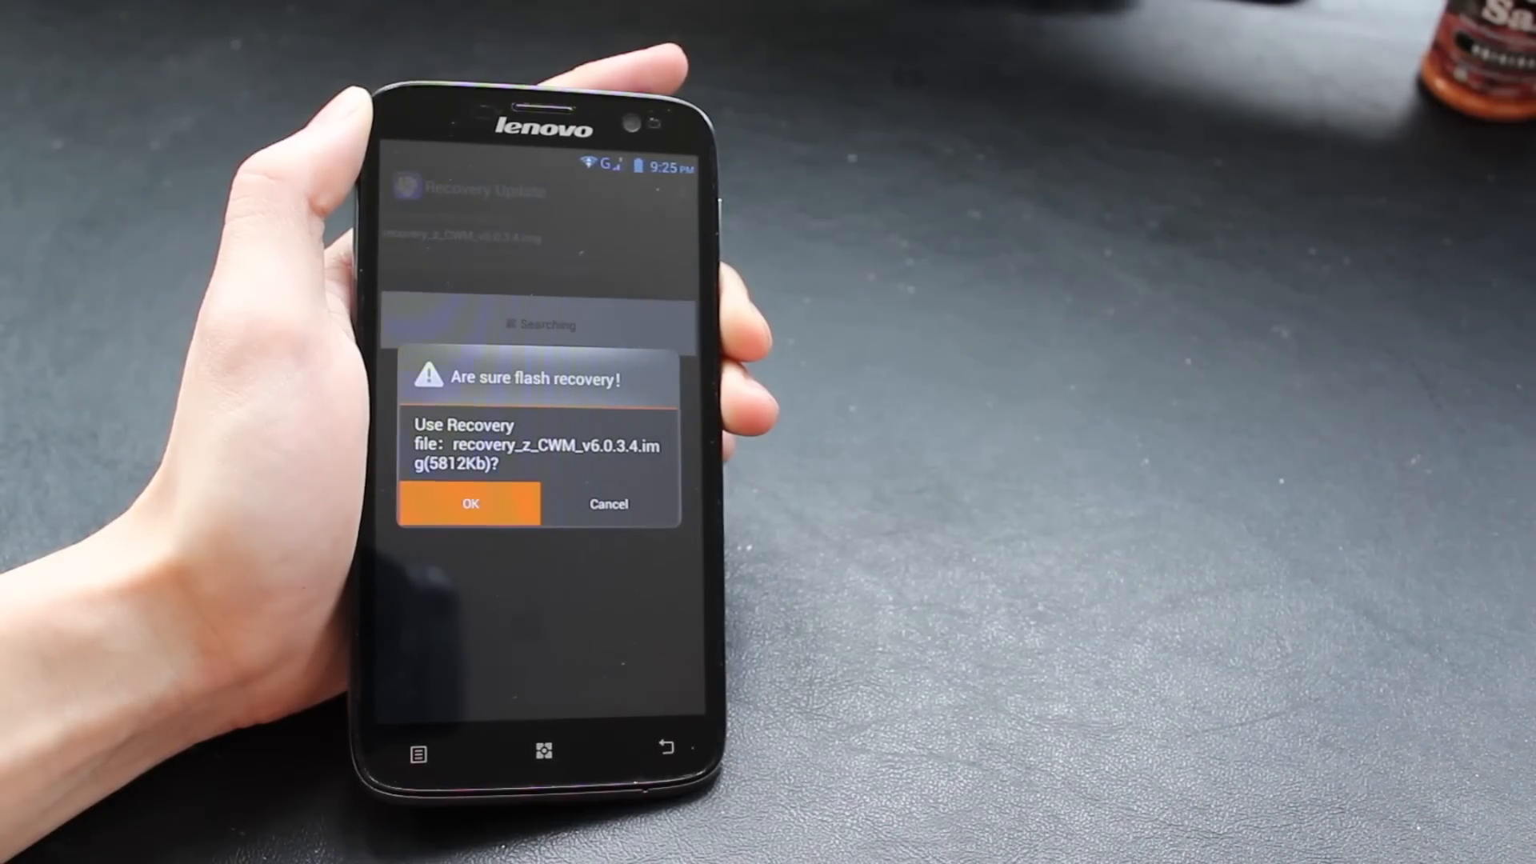
{"action": "left_click", "coordinate": [470, 503]}
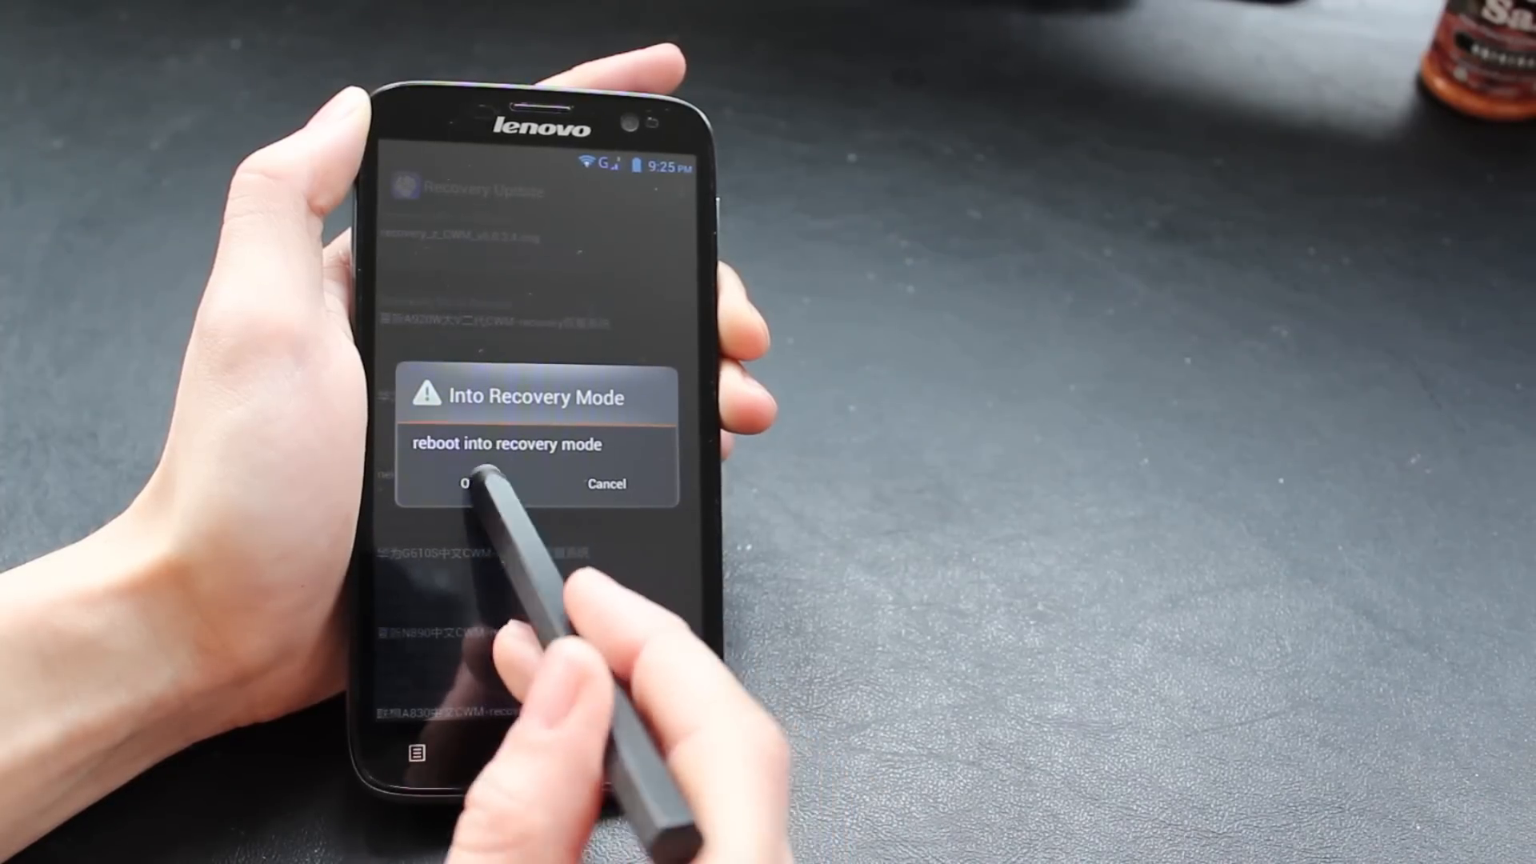
{"action": "left_click", "coordinate": [468, 483]}
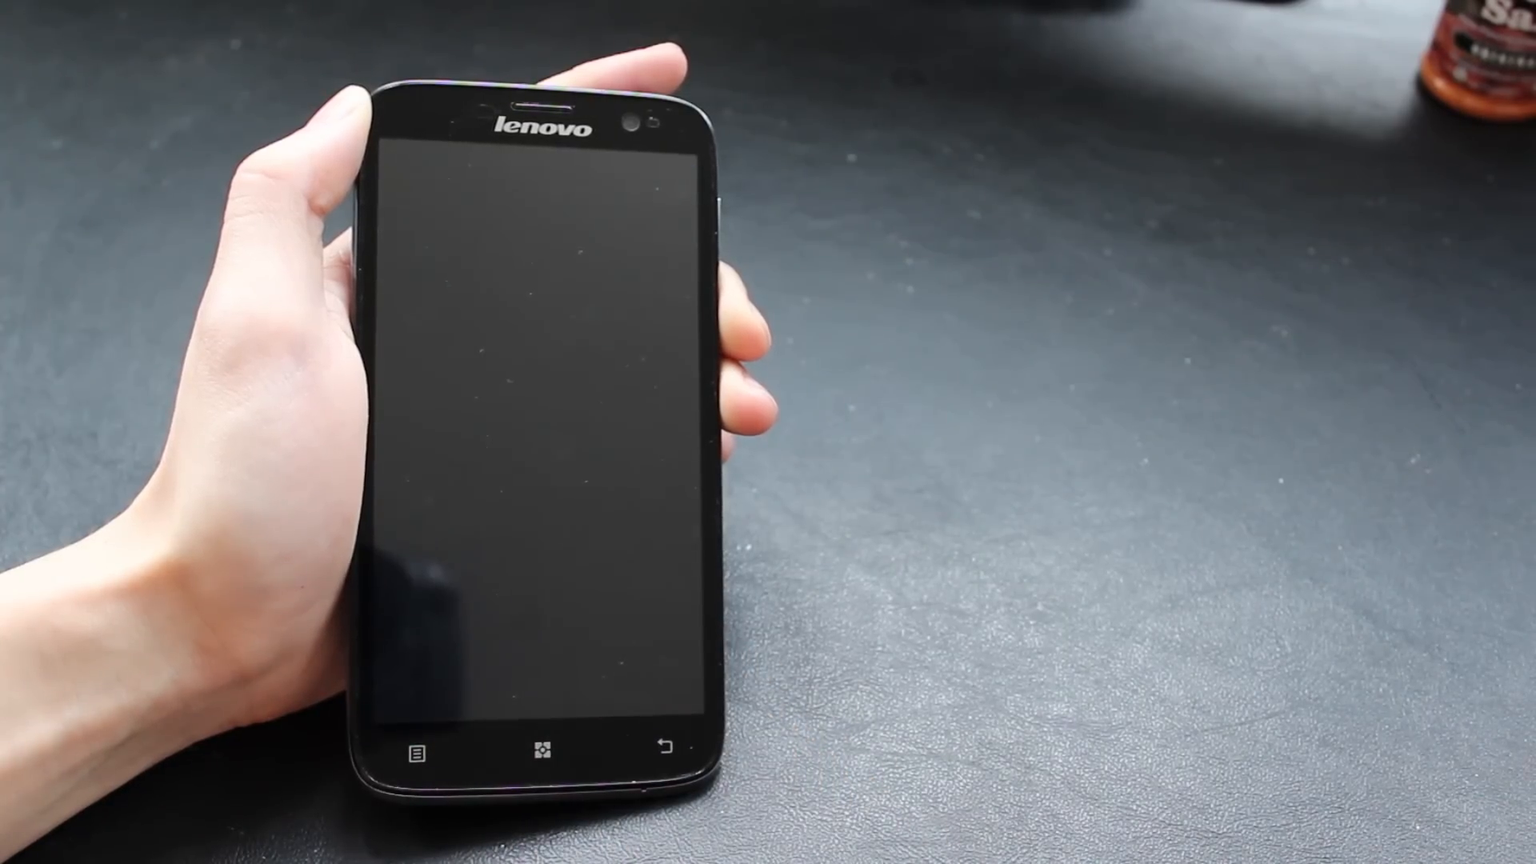